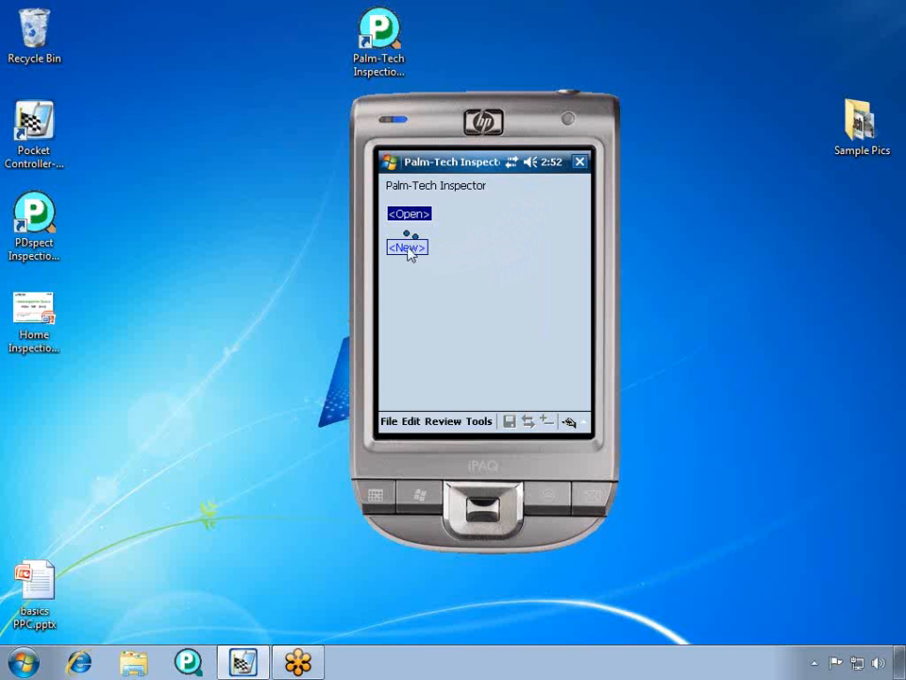
Start a new inspection and confirm Master.tm6 as its template
click(406, 247)
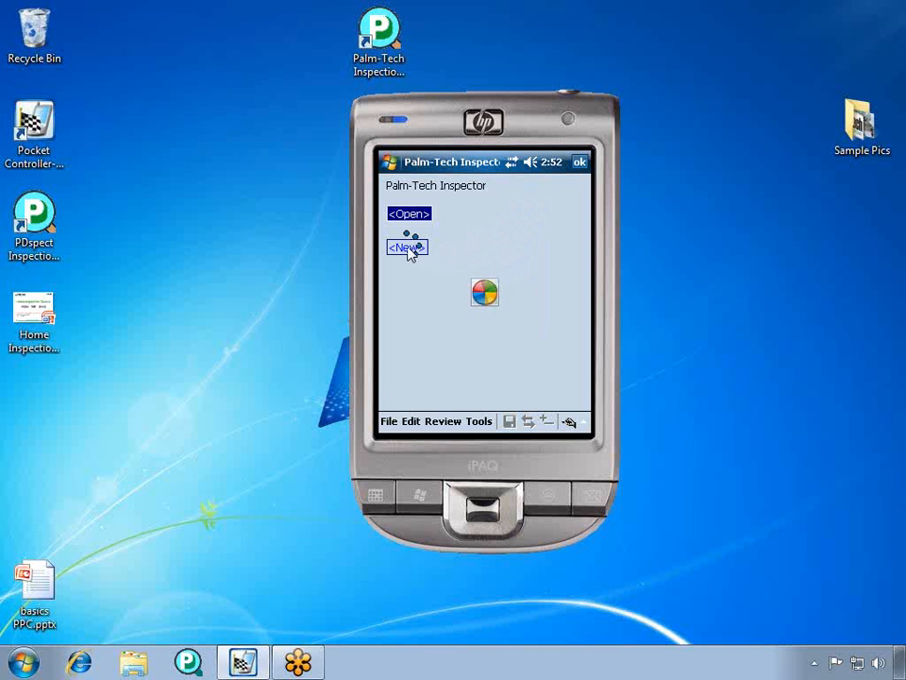
click(406, 247)
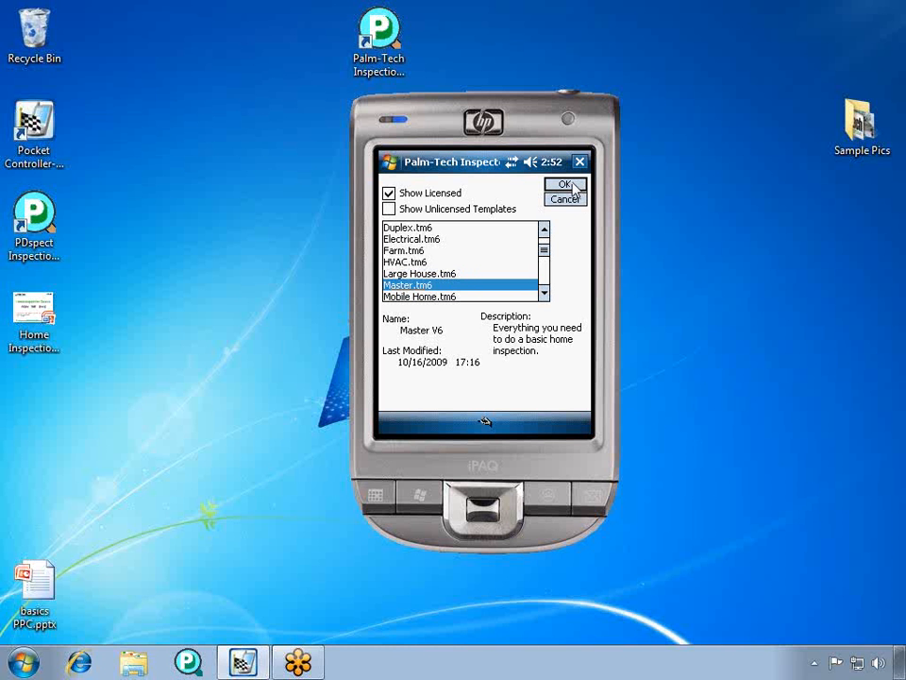
click(563, 185)
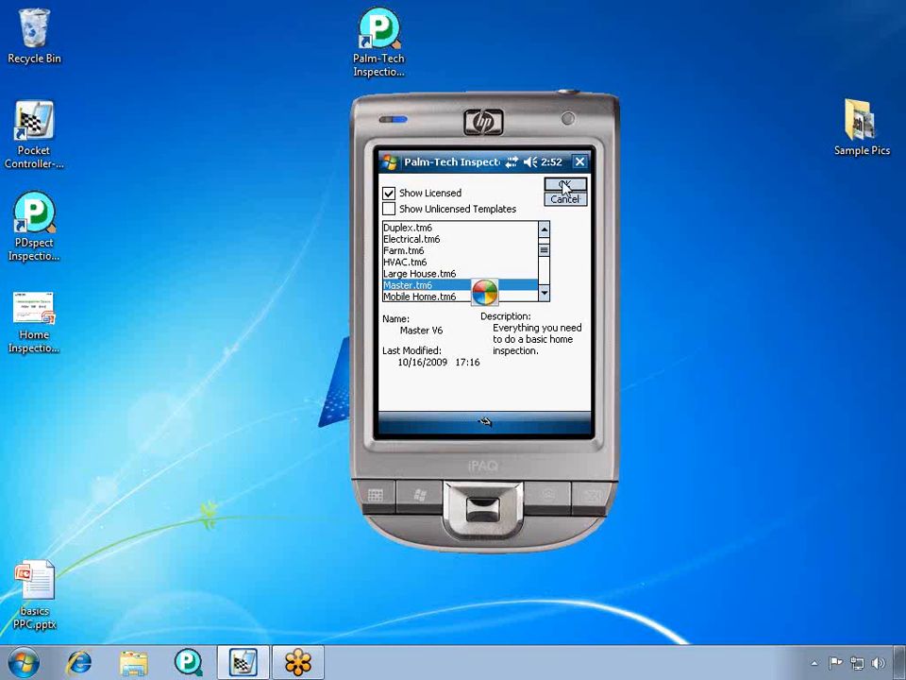
Confirm 'Test' as the new inspection's file name
click(563, 185)
text(Test)
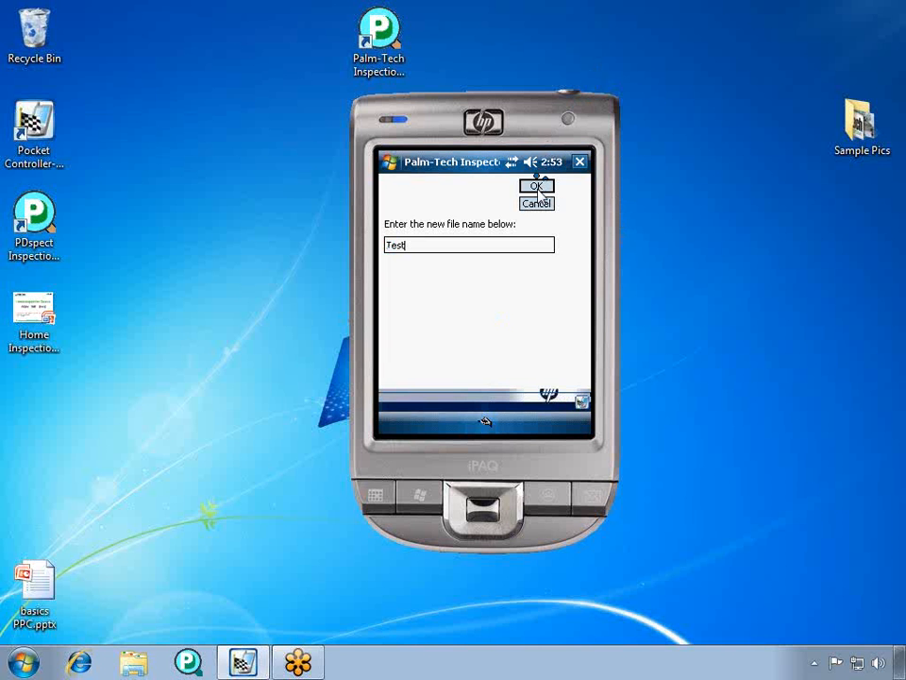
click(537, 185)
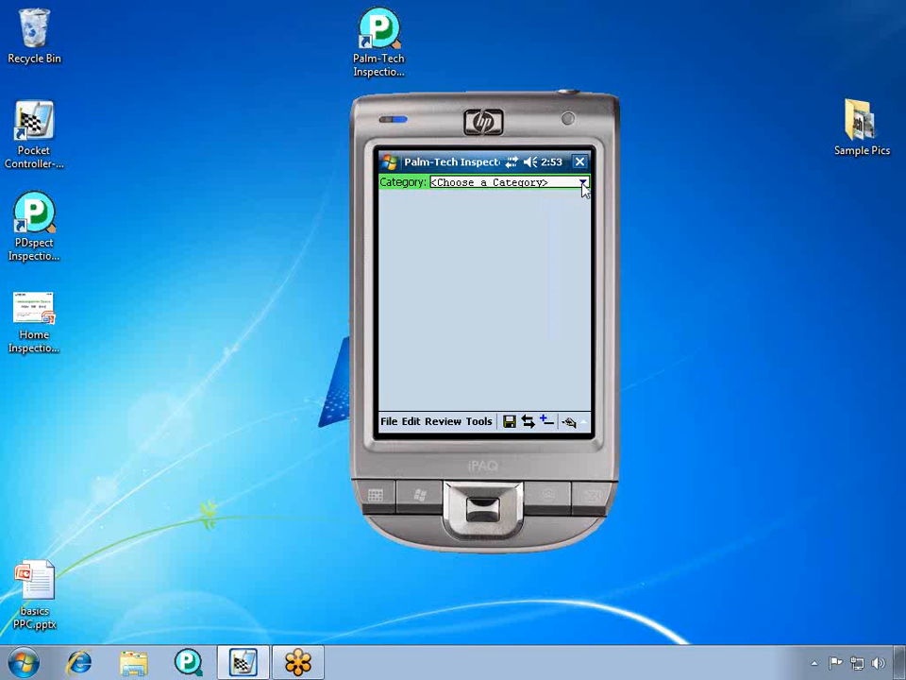
Switch the category to Lots and Grounds and reveal the Steps/Stoops item name
click(582, 182)
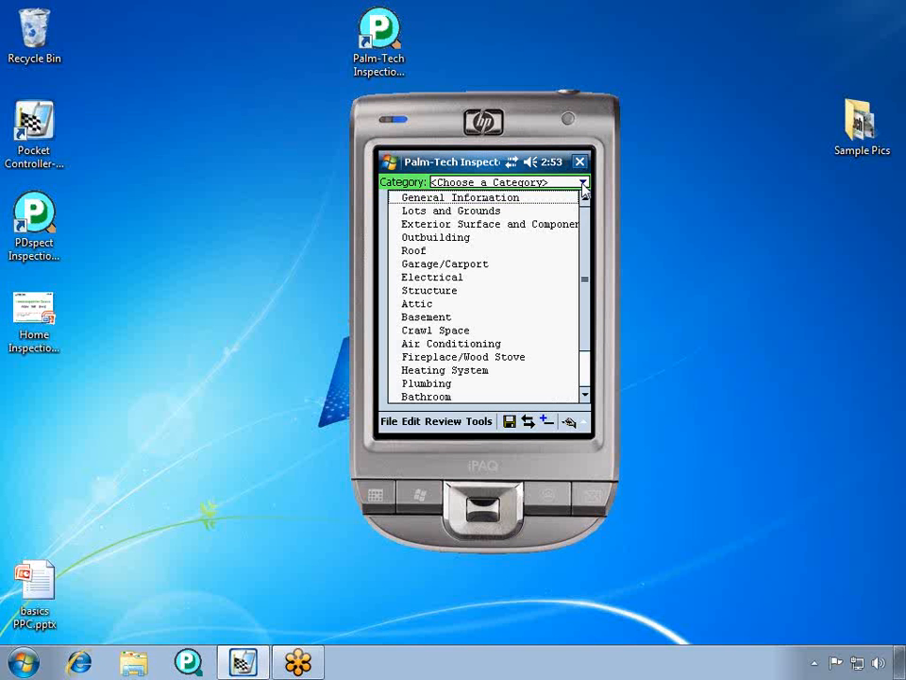
mouse_move(557, 190)
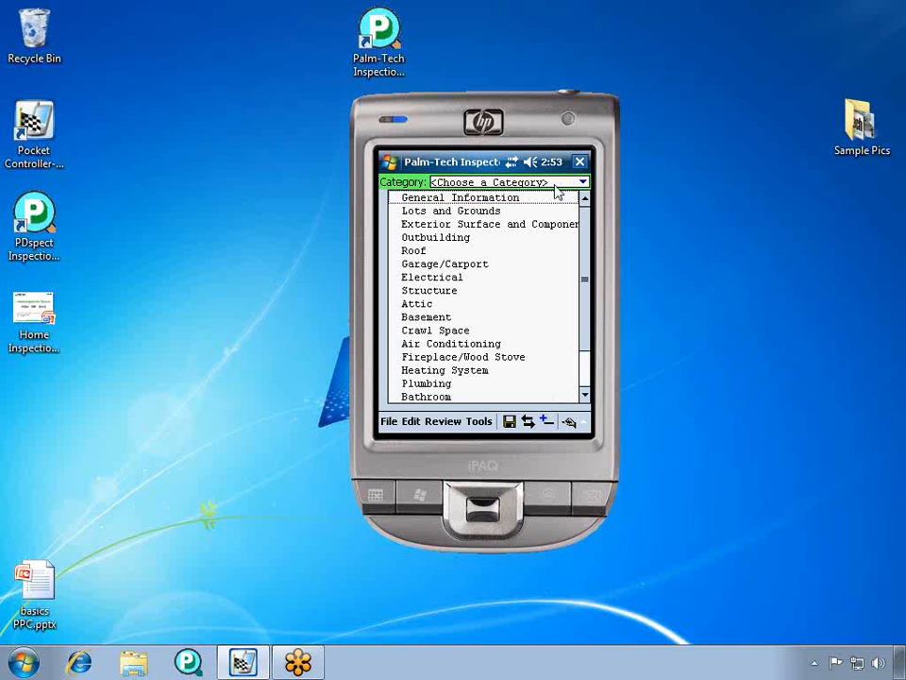
click(451, 210)
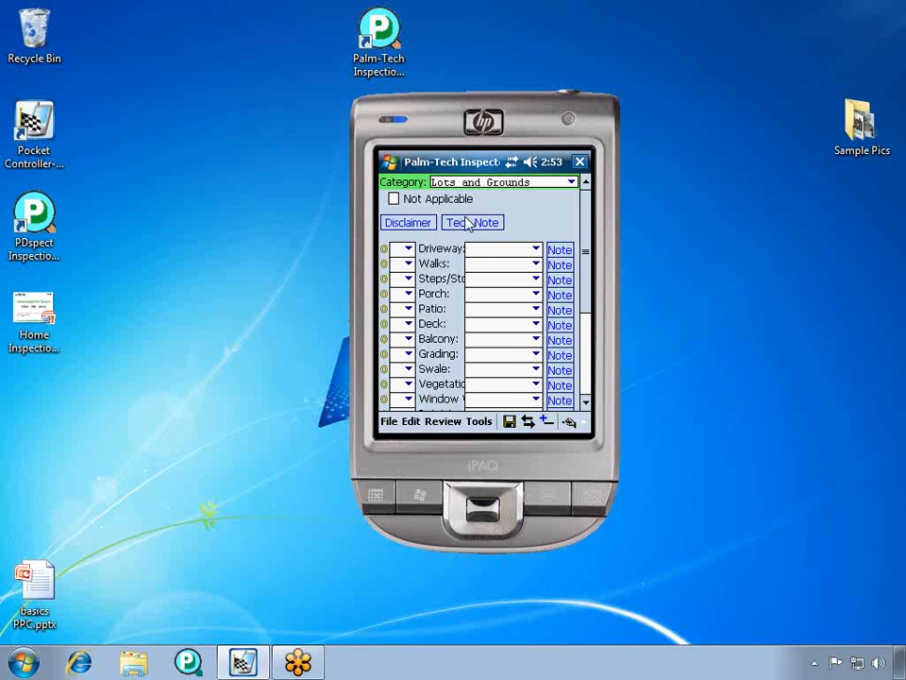
mouse_move(407, 250)
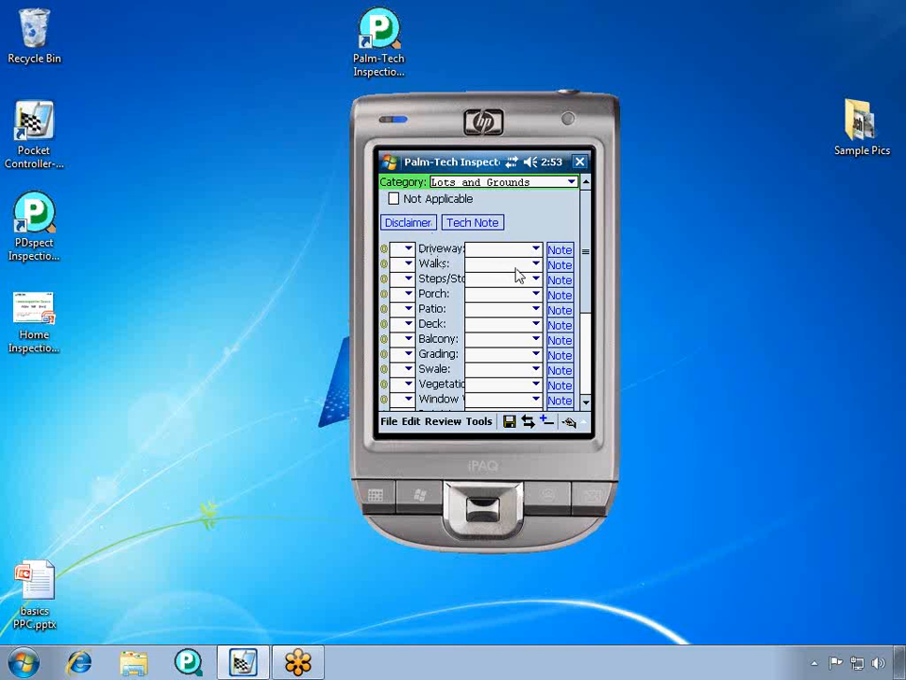
mouse_move(519, 257)
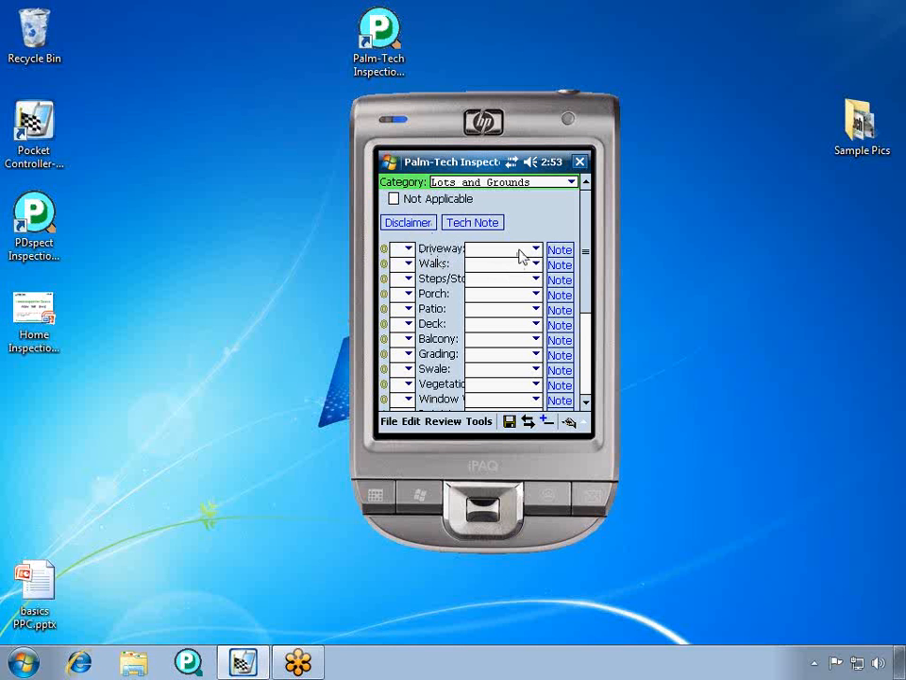
mouse_move(555, 249)
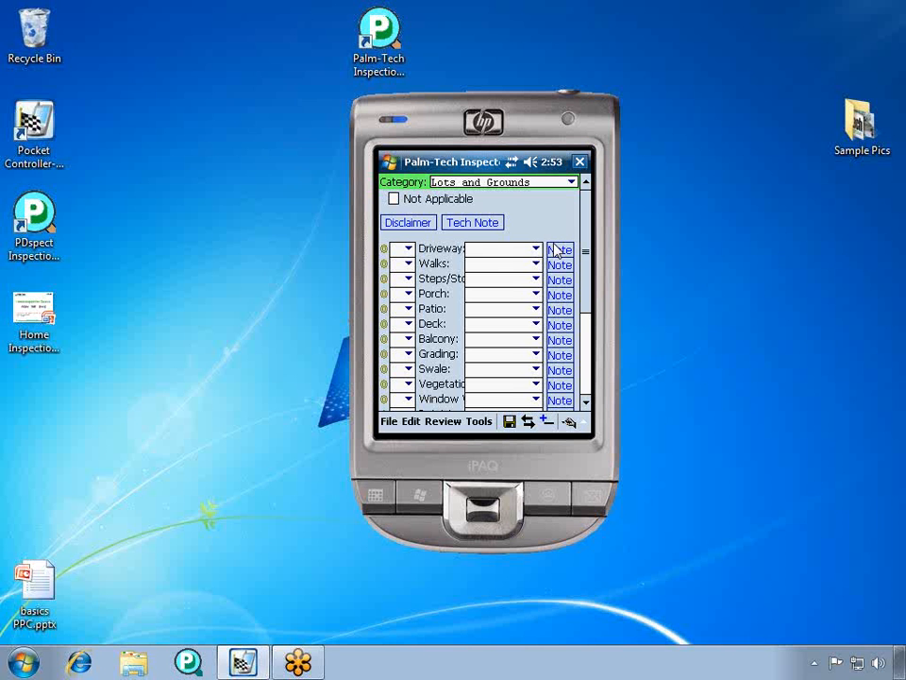
mouse_move(509, 257)
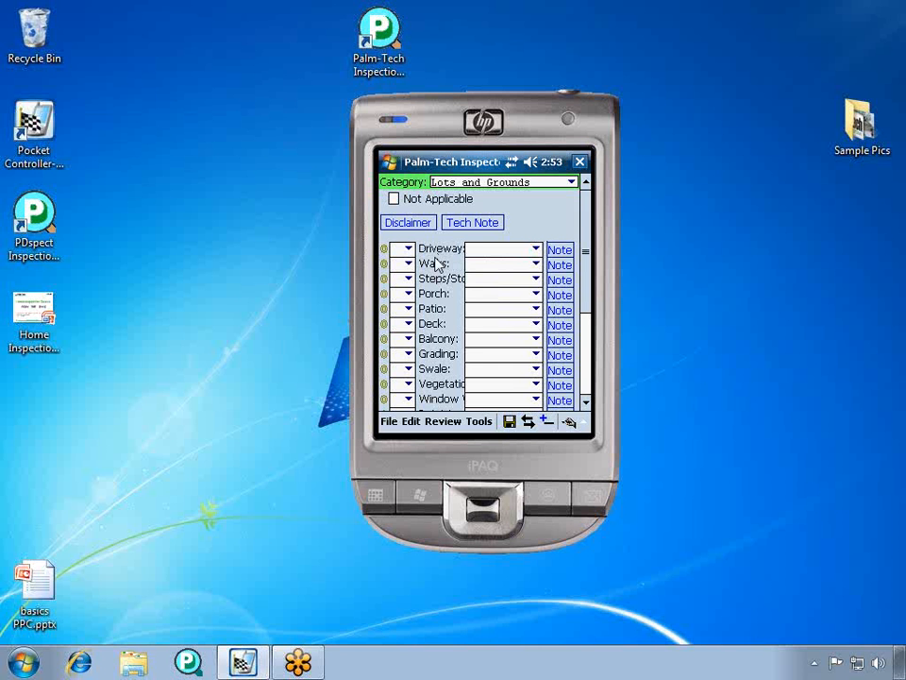
mouse_move(453, 279)
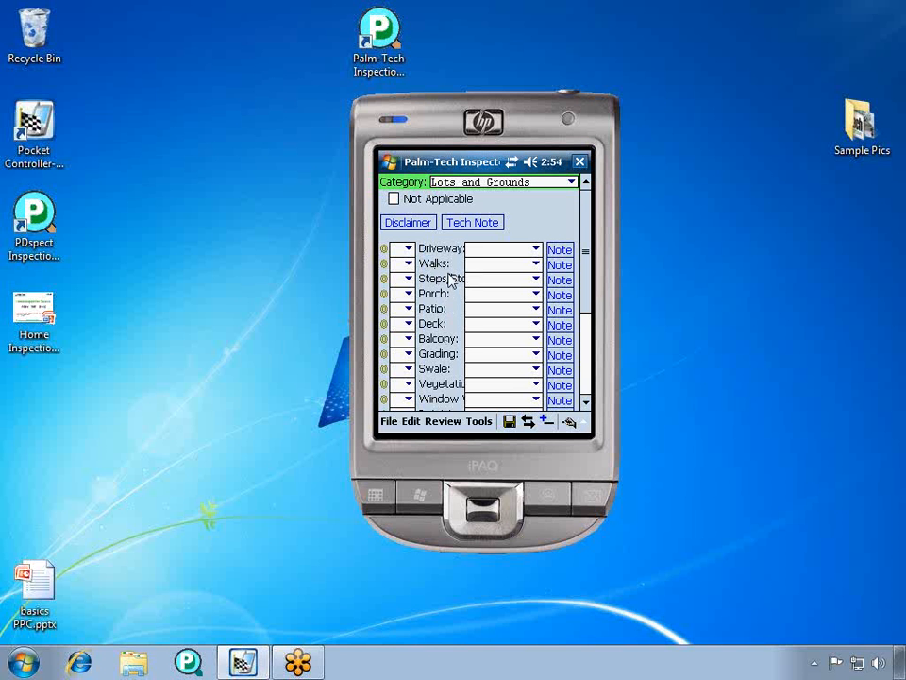
mouse_move(451, 286)
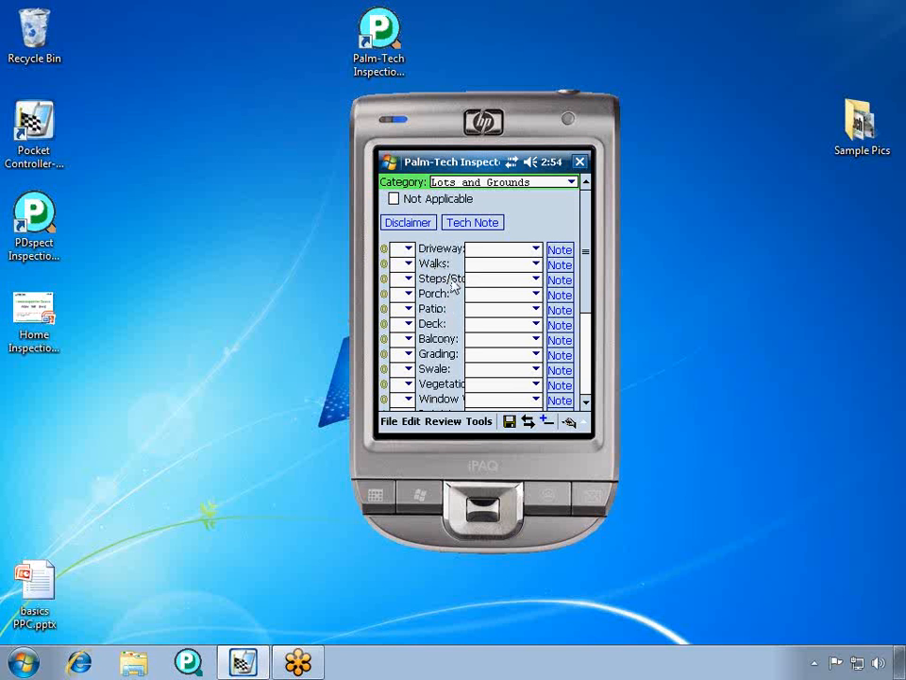
double_click(441, 278)
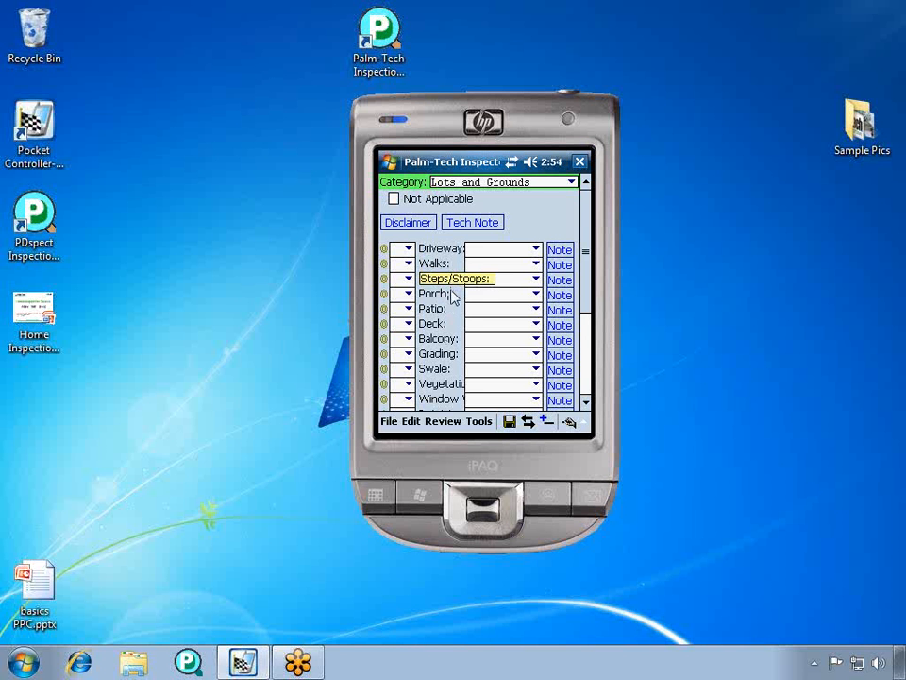
mouse_move(420, 254)
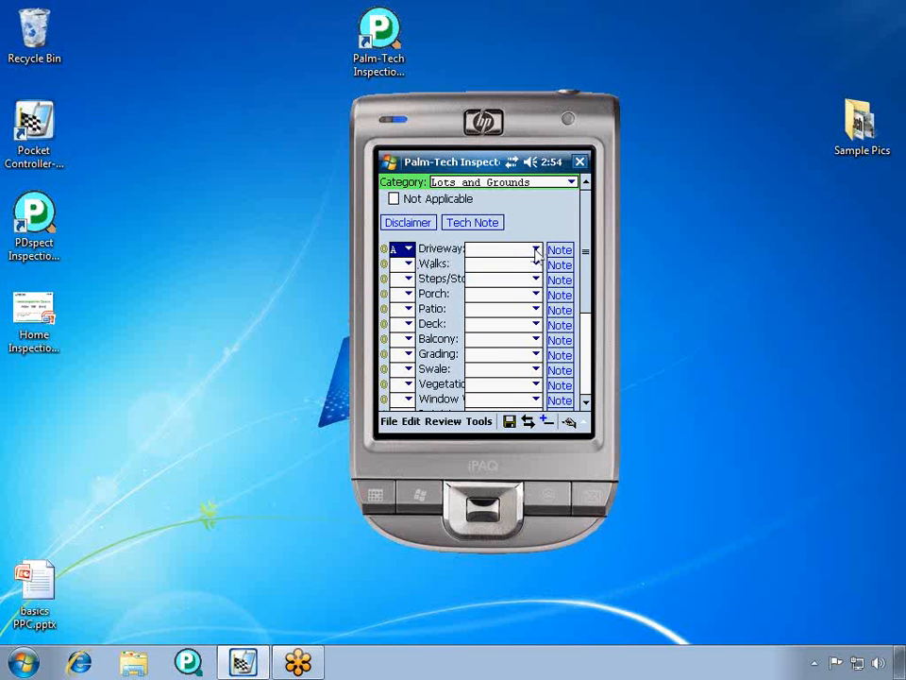
Set Driveway's material to Asphalt and Walks' materials to Brick and Concrete
click(535, 249)
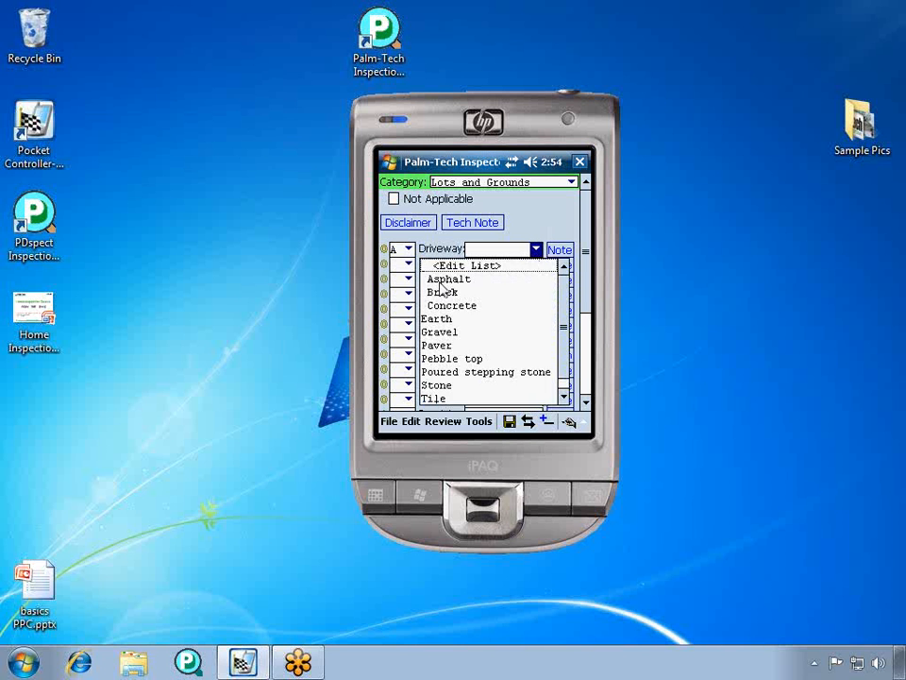
click(449, 279)
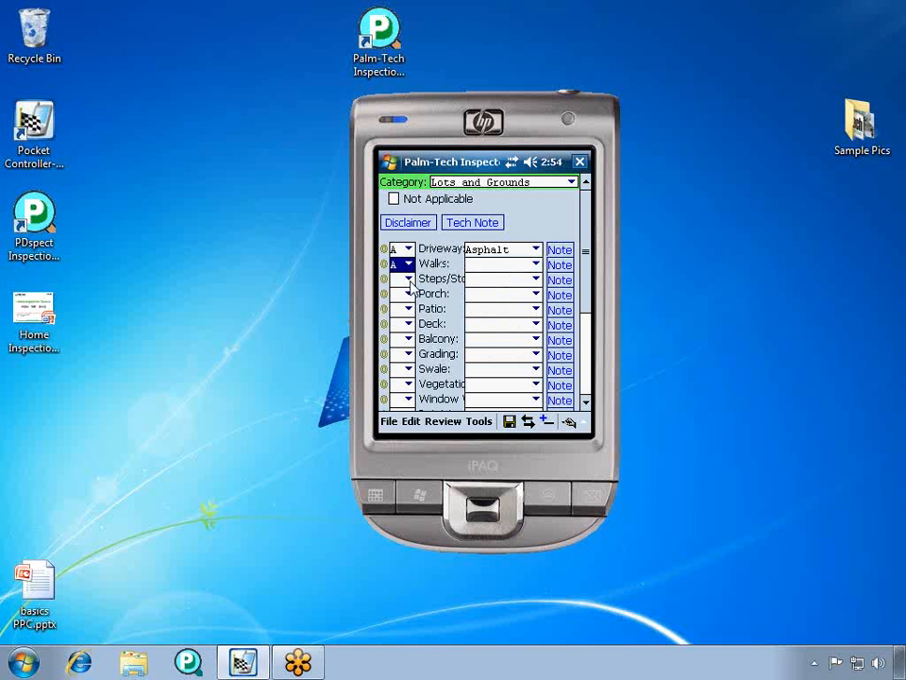
click(535, 263)
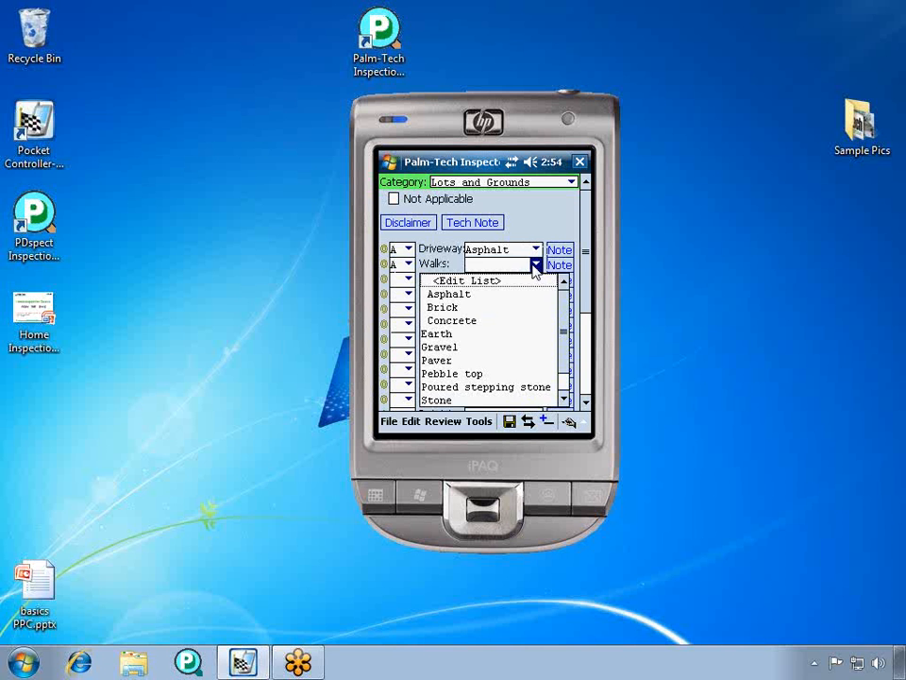
click(442, 307)
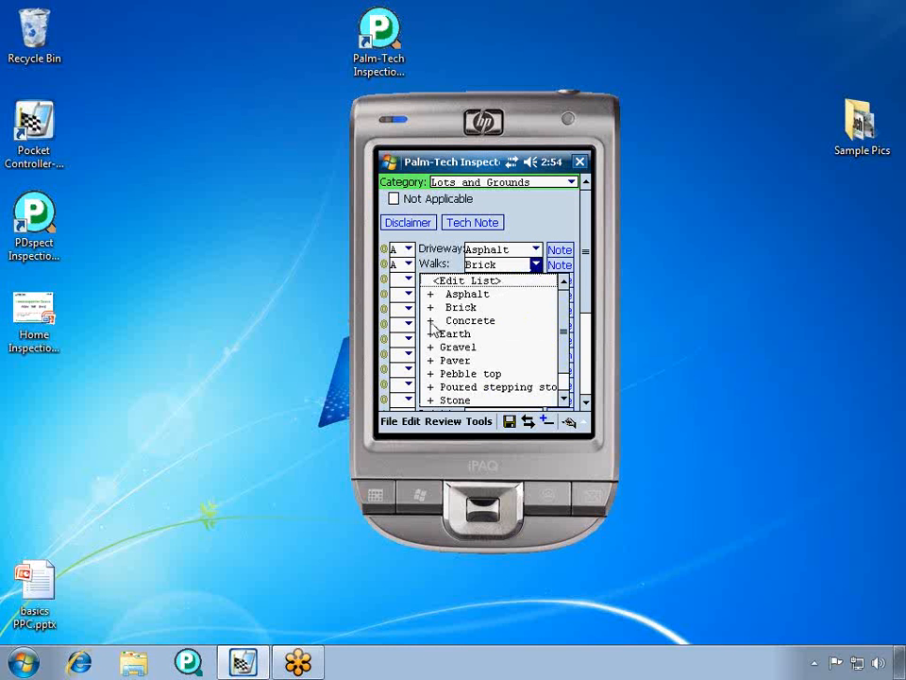
click(463, 307)
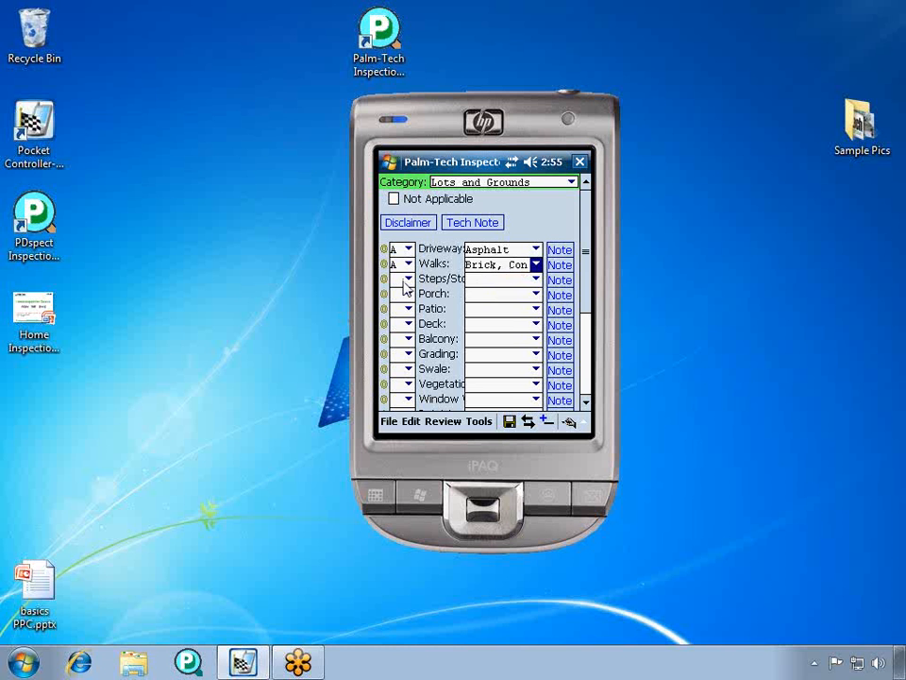
Rate Steps/Stoops Acceptable and start editing its material field with the input panel
click(535, 278)
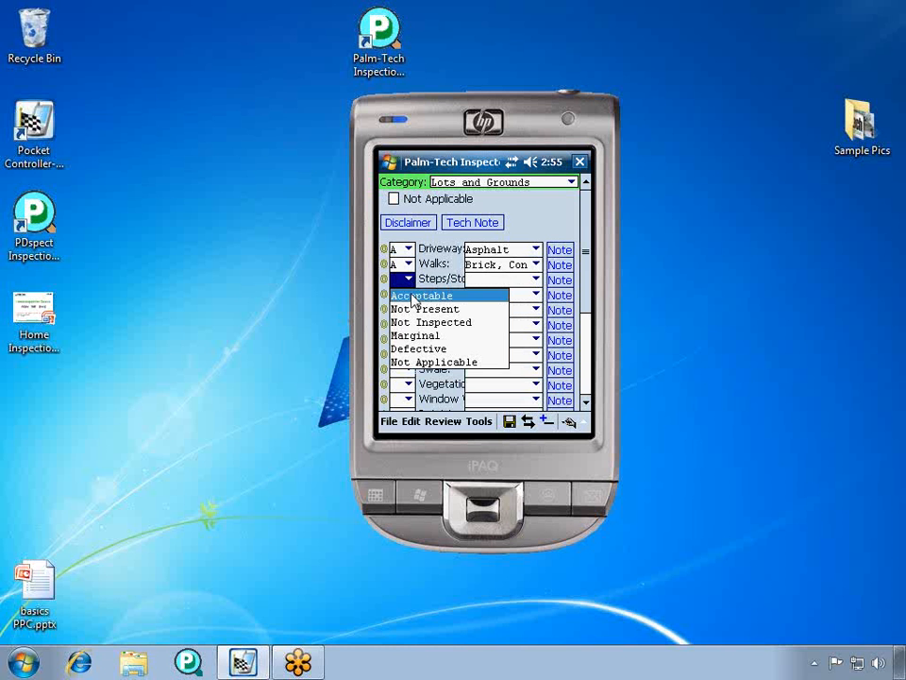
click(421, 295)
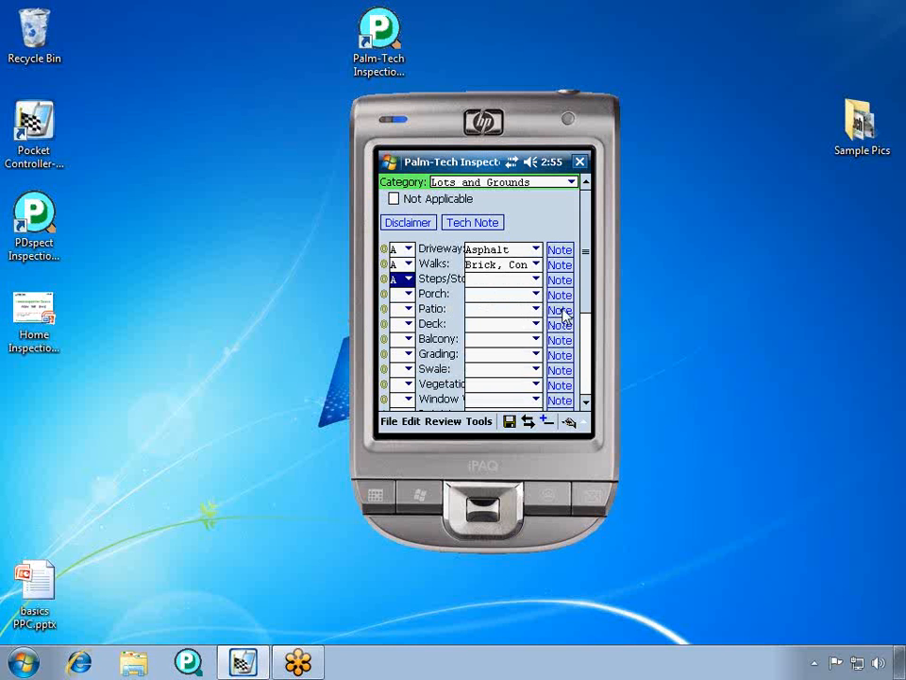
click(535, 280)
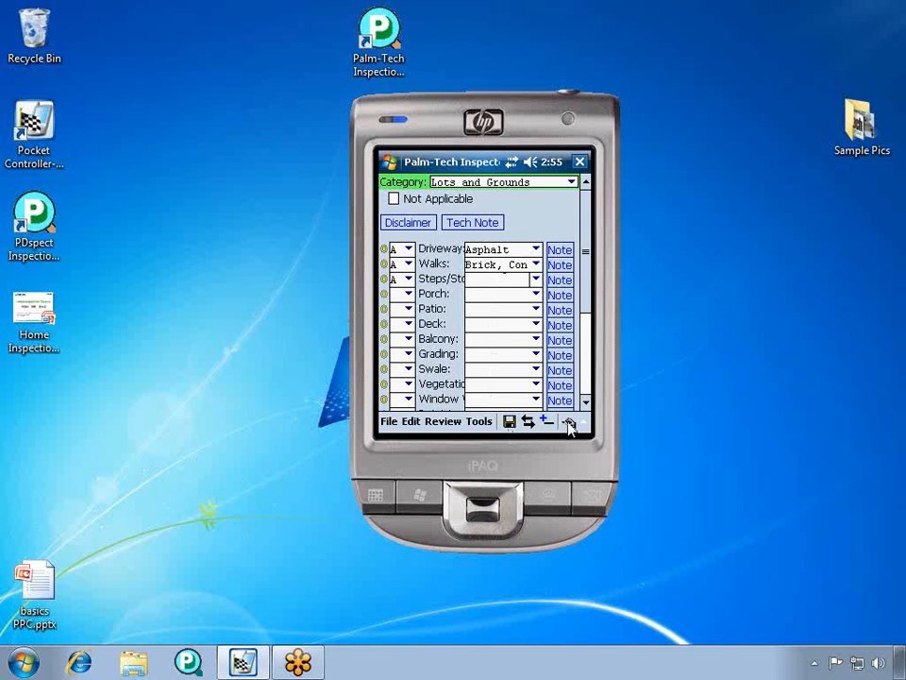
click(570, 420)
text(text)
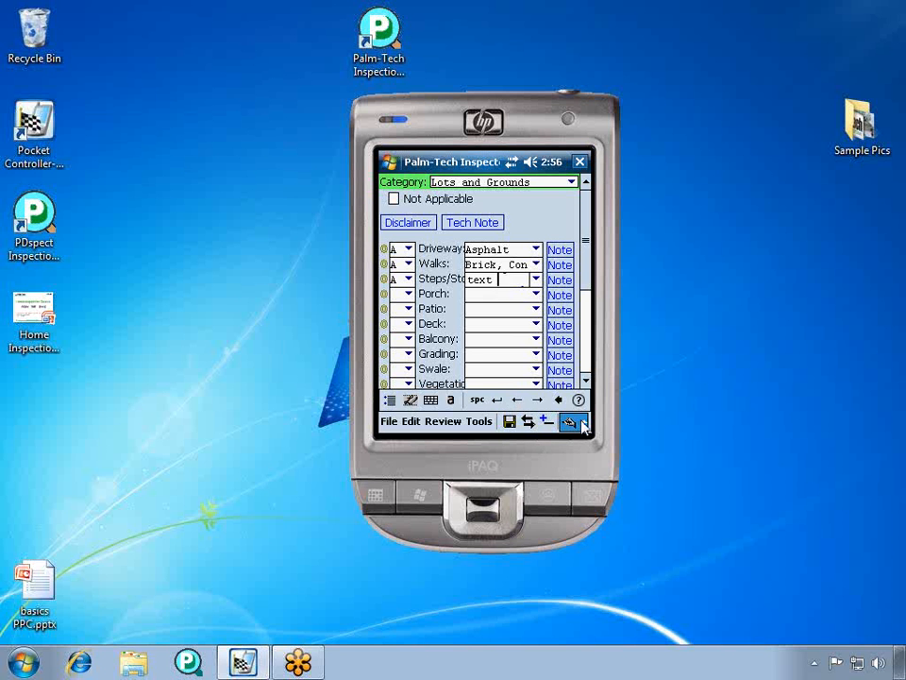
Enter 'text words' via the on-screen keyboard and verify it in the Steps/Stoops material list
click(583, 421)
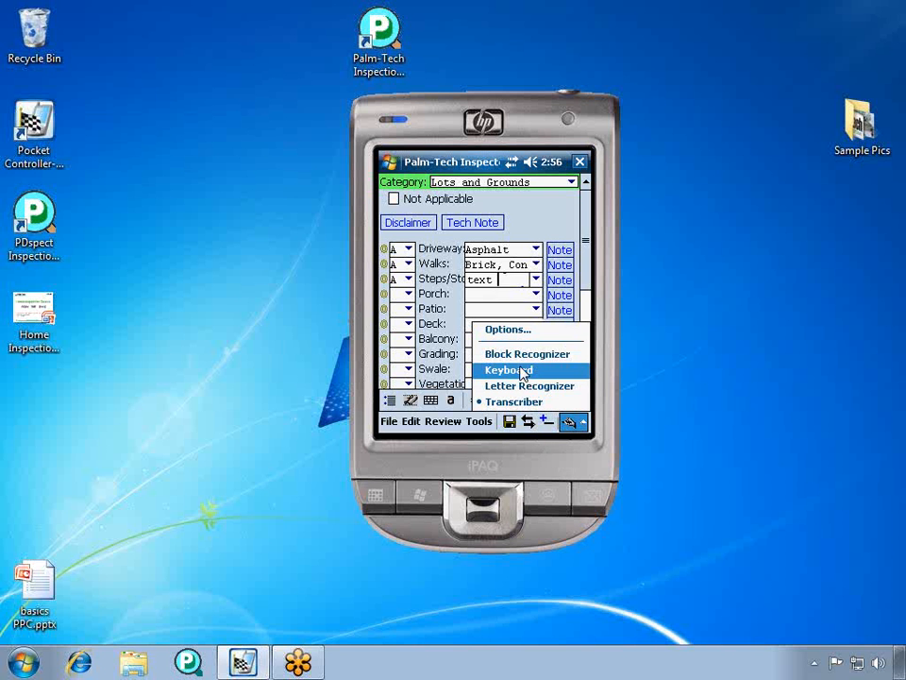
click(508, 369)
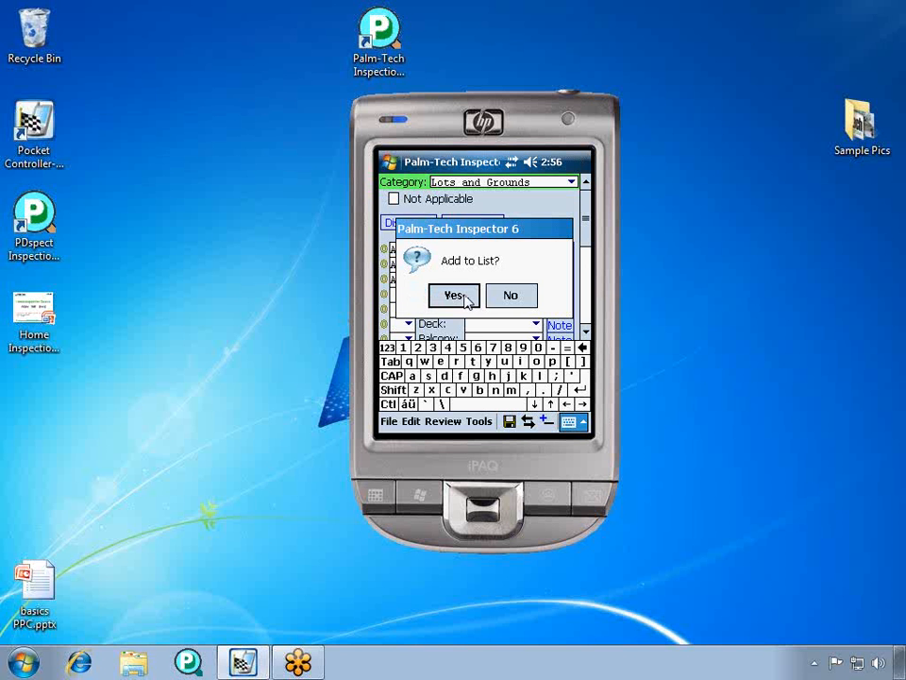
click(453, 295)
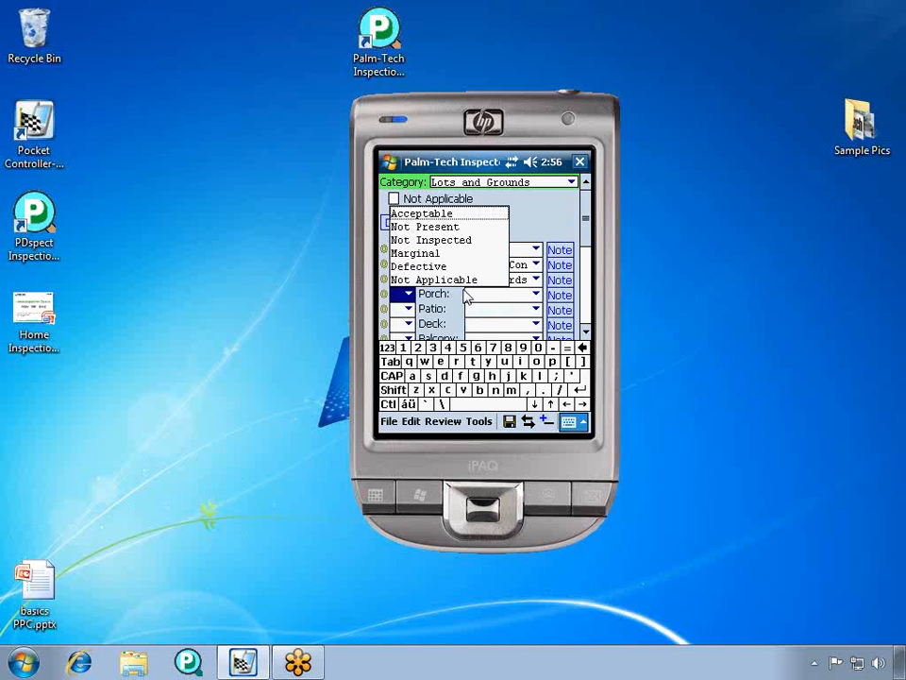
click(535, 279)
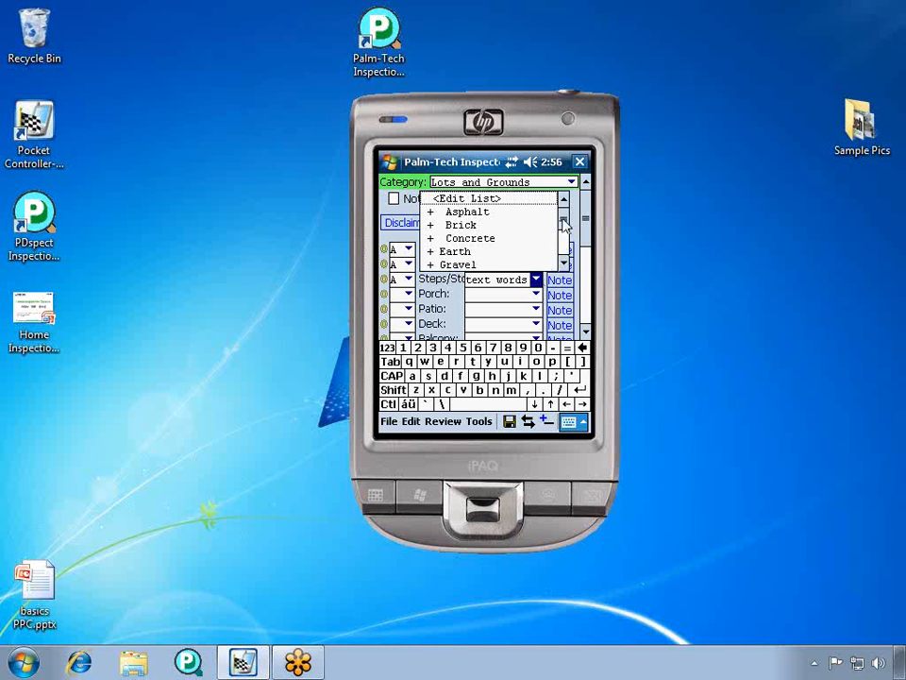
scroll(down, 3)
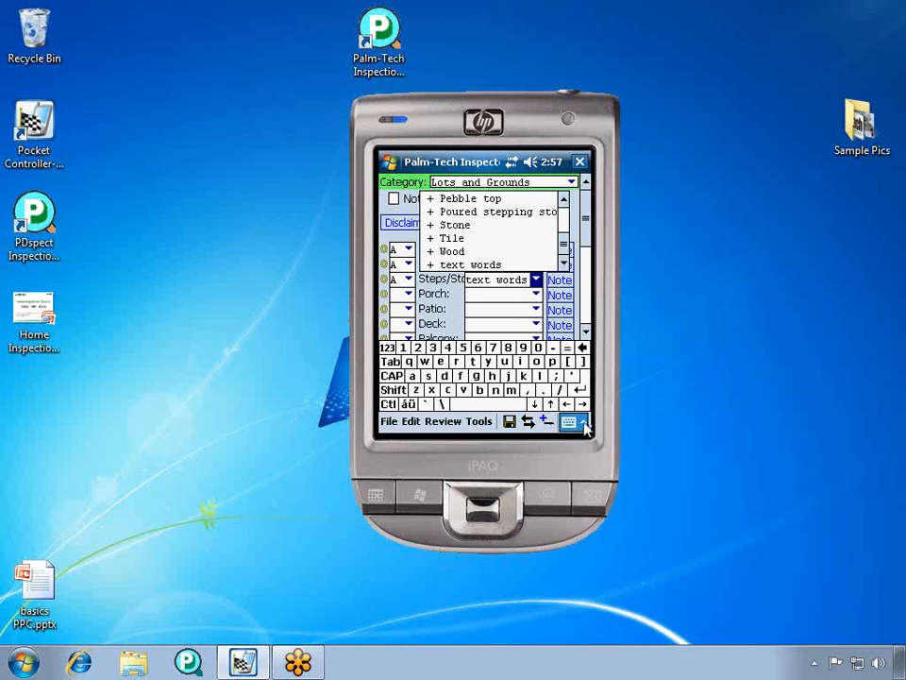
click(575, 422)
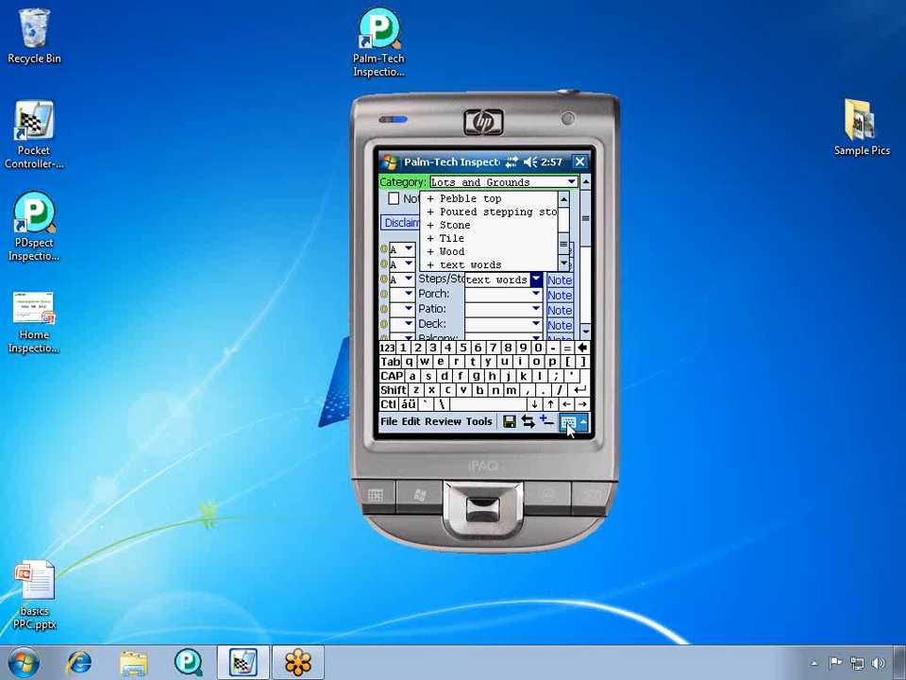
click(573, 422)
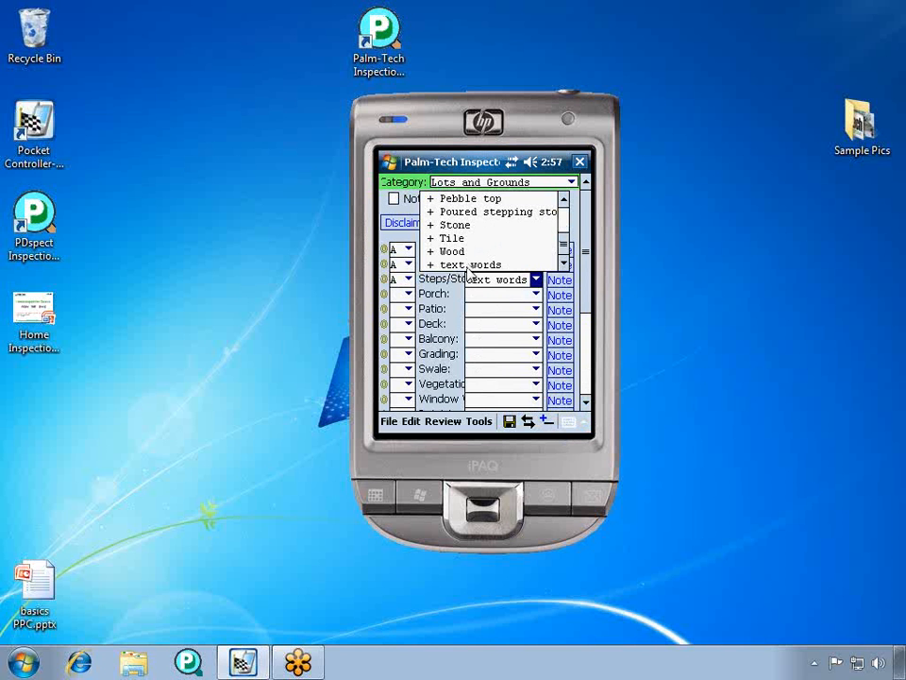
Dismiss the material list and mark Porch as Not Applicable
click(500, 294)
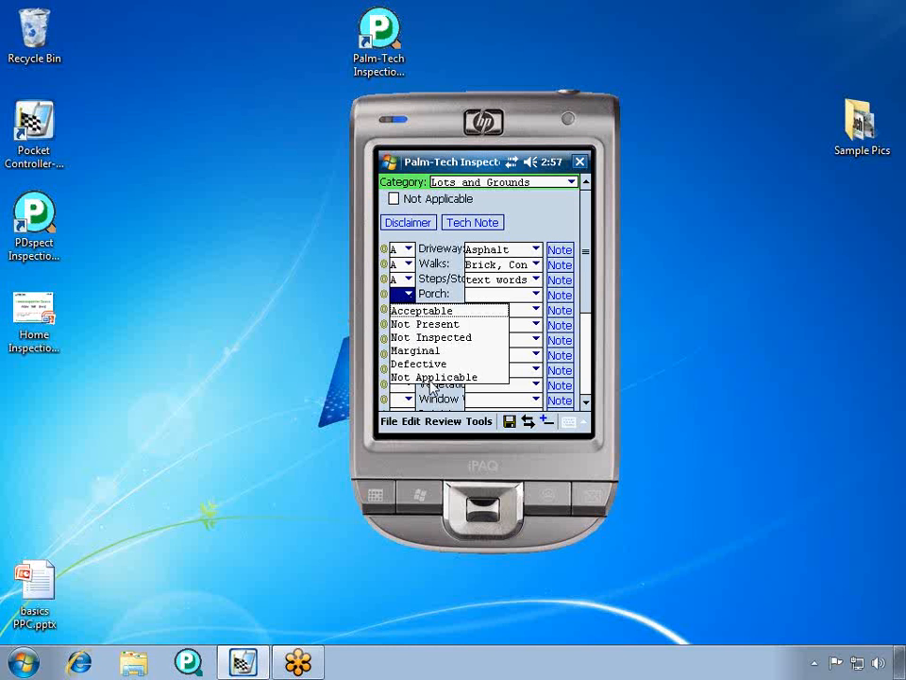
click(433, 376)
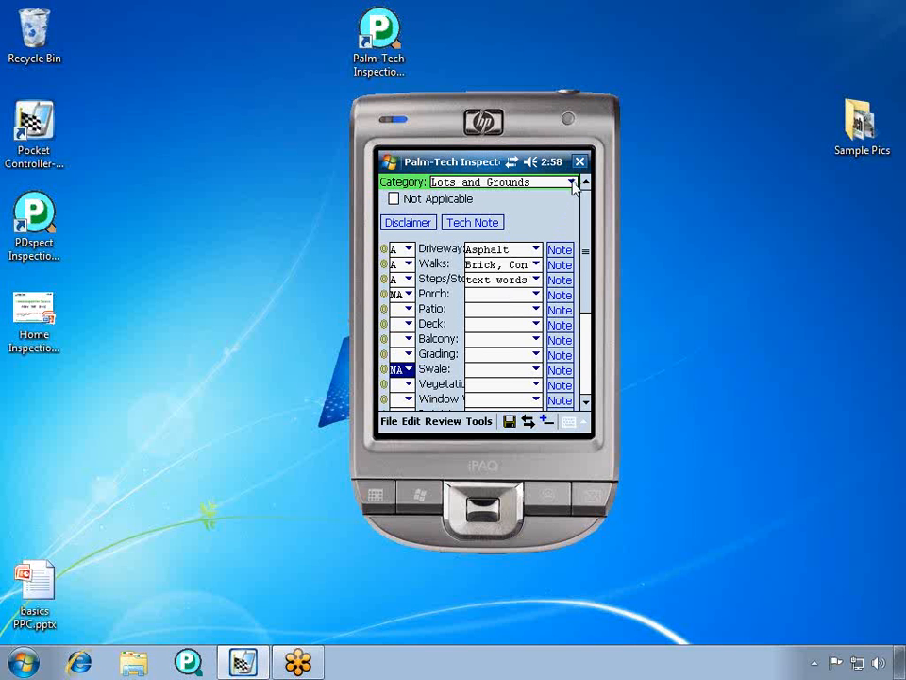
Mark the Basement category Not Applicable, then switch back to Lots and Grounds
click(571, 181)
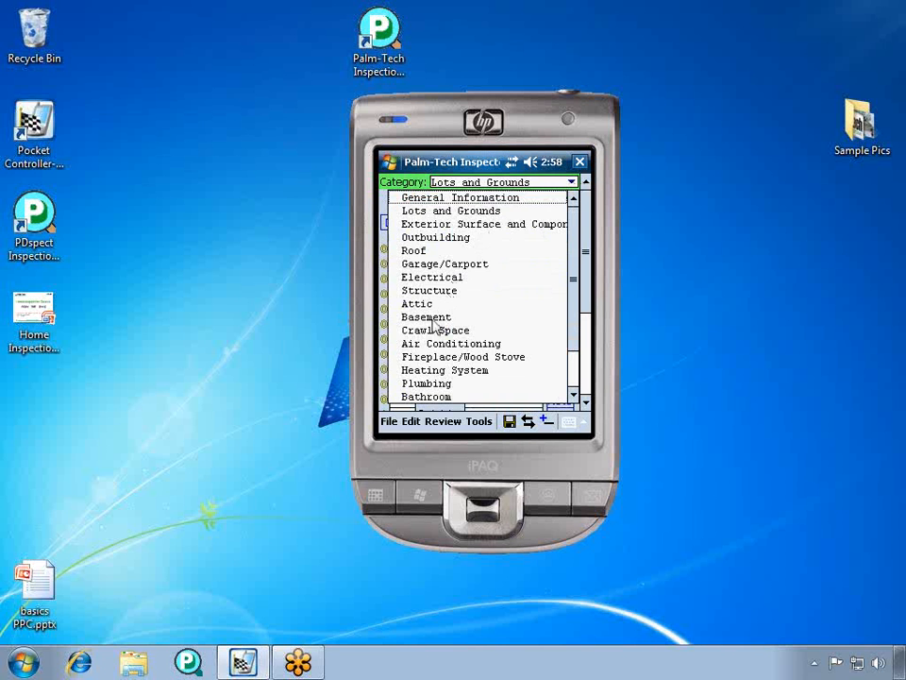
click(427, 316)
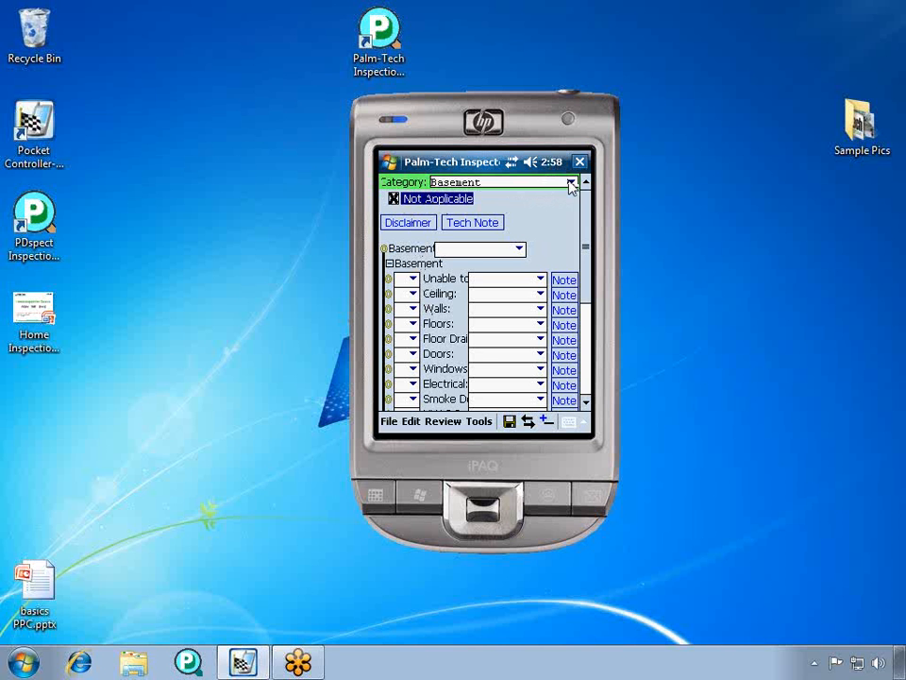
click(571, 182)
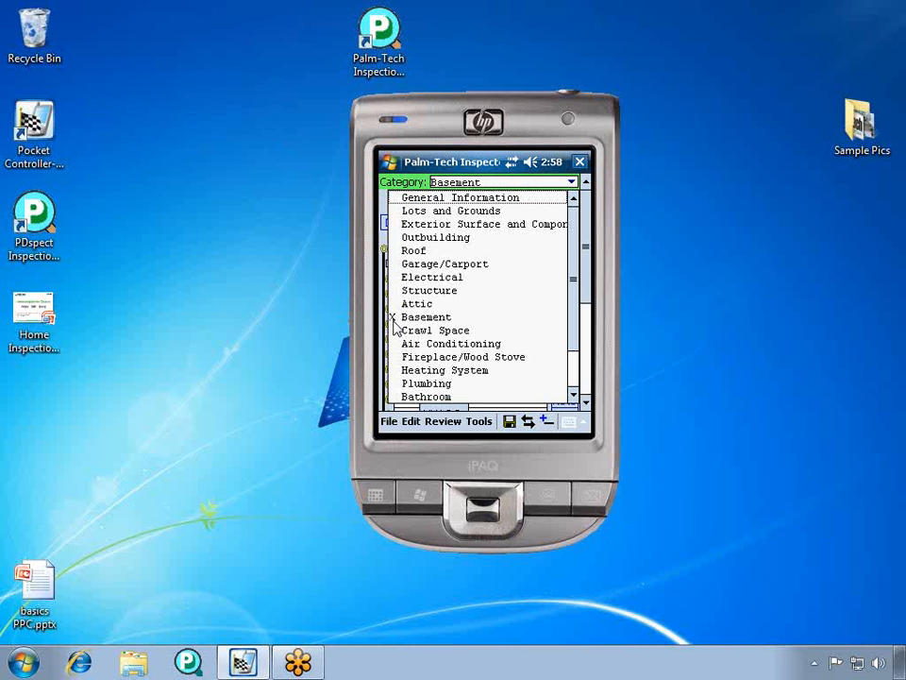
mouse_move(438, 331)
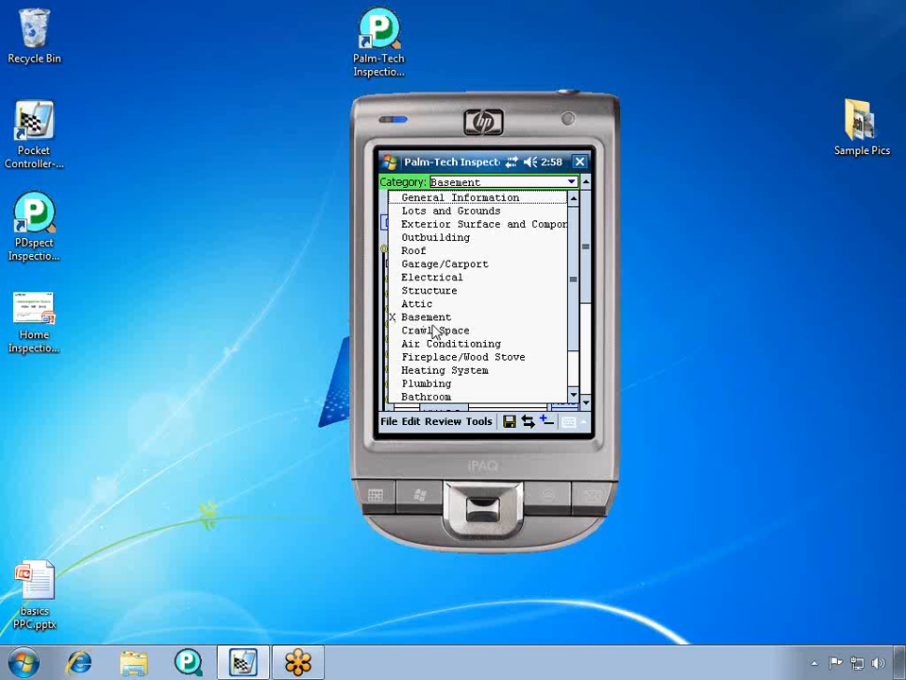
click(451, 210)
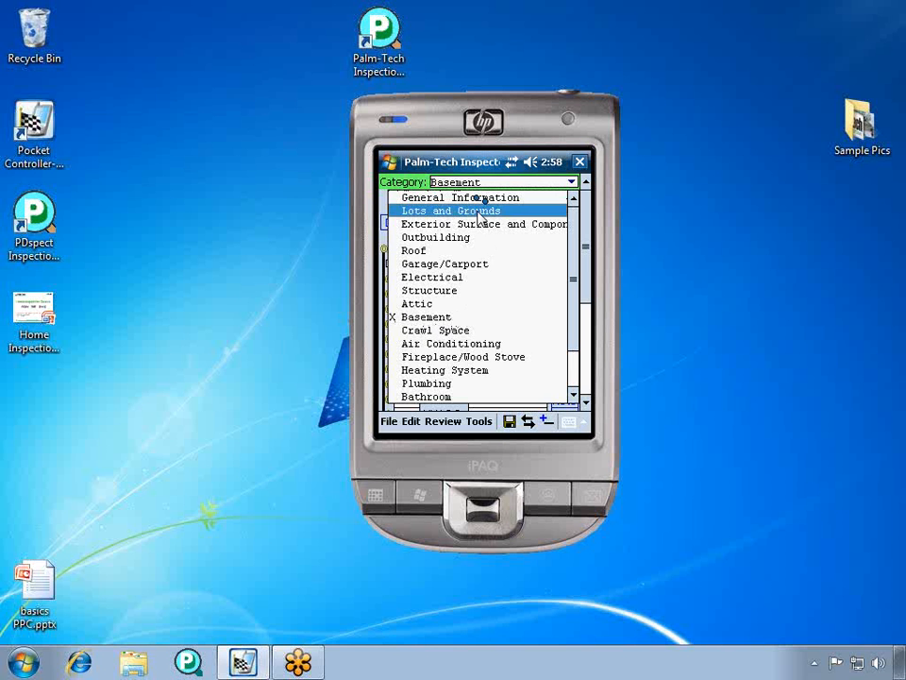
click(452, 211)
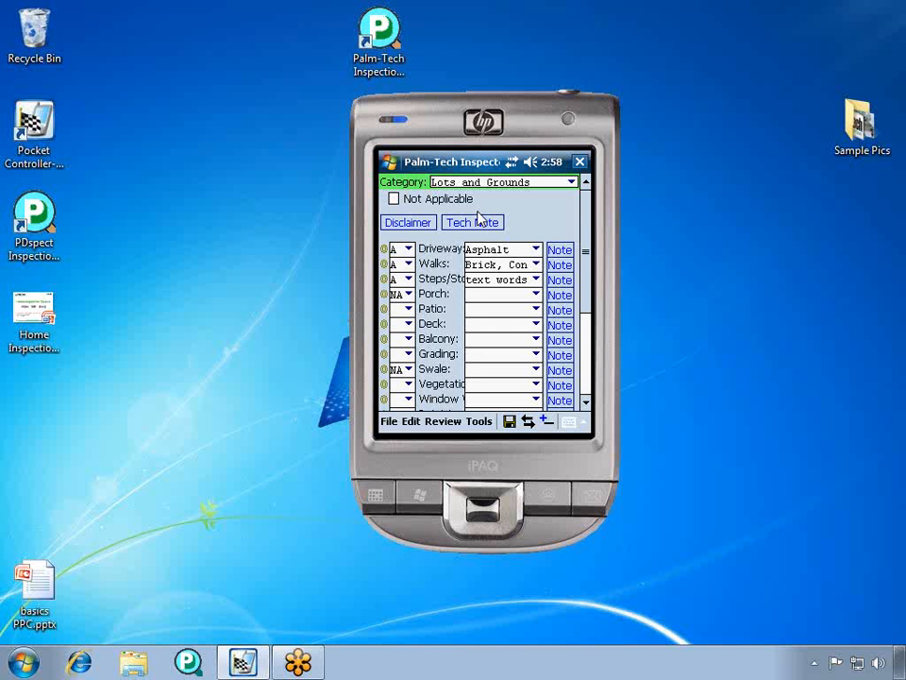
mouse_move(412, 319)
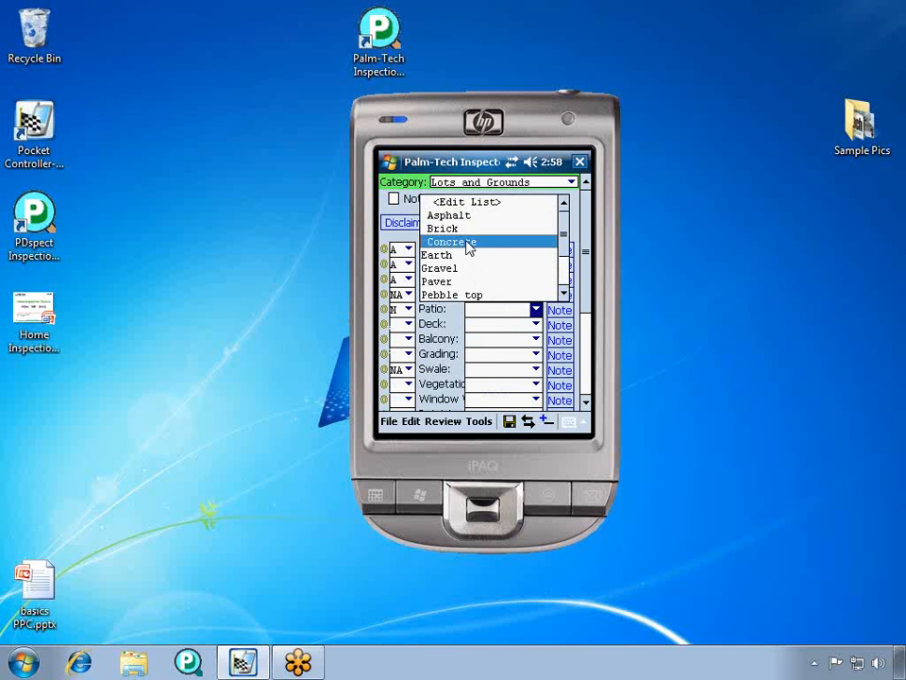
Set Concrete as the Patio material and bring up the Patio note
click(450, 242)
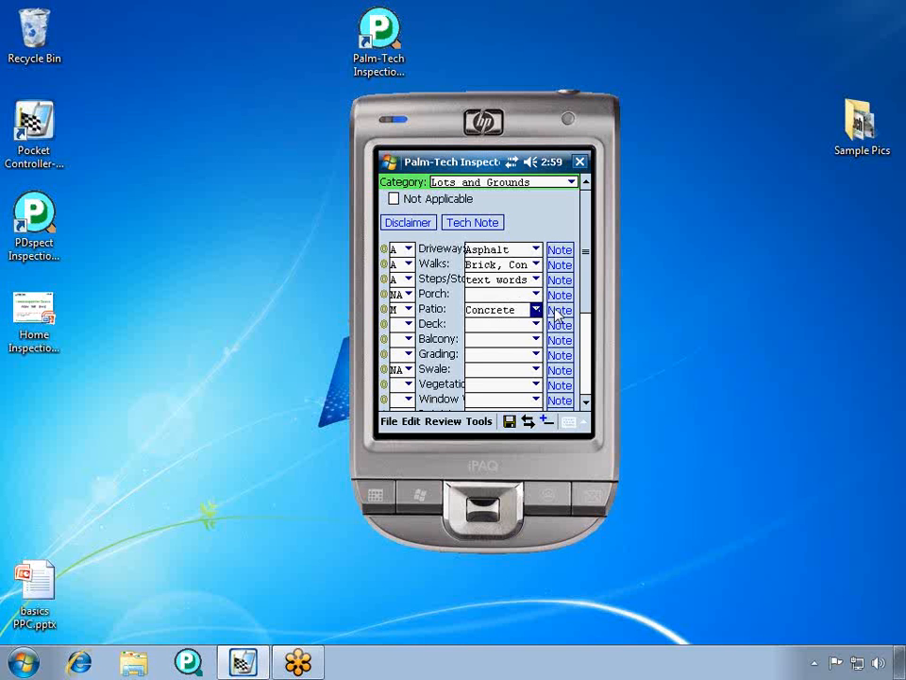
click(560, 309)
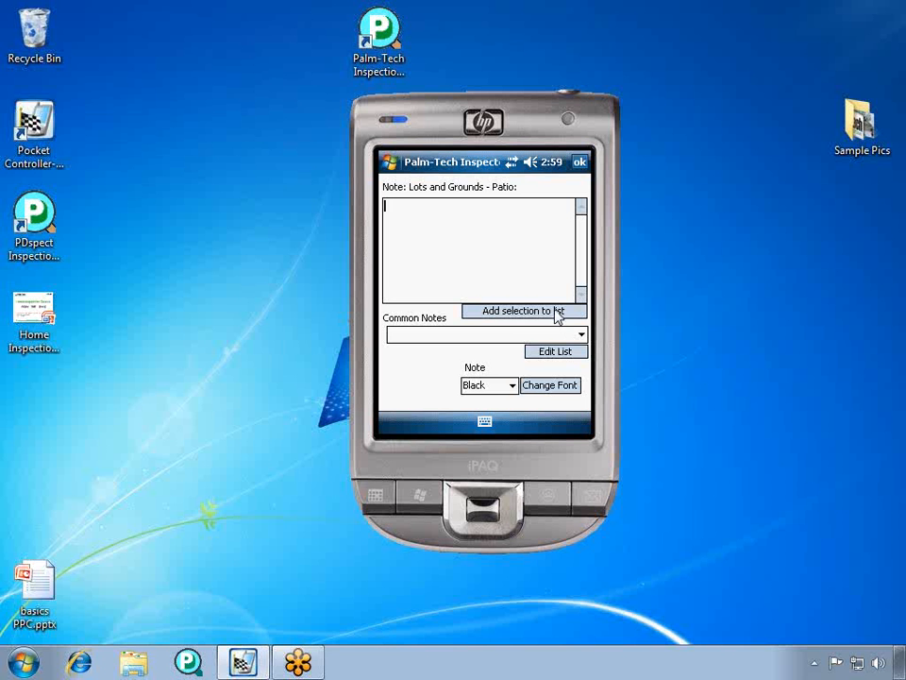
Add the 'Concrete pitted and chipped' common note to Patio and save it
click(579, 334)
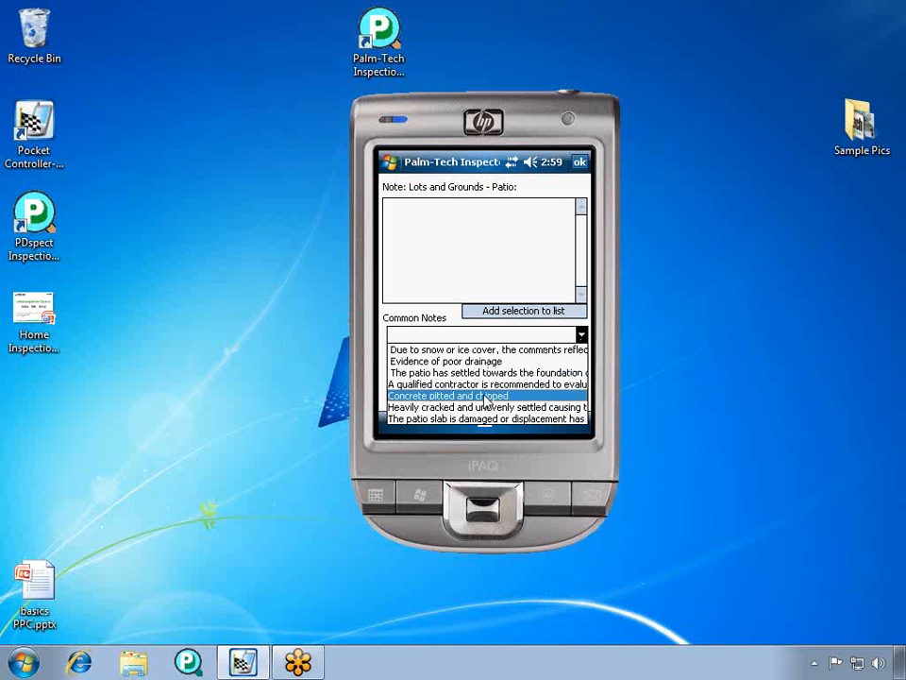
click(523, 311)
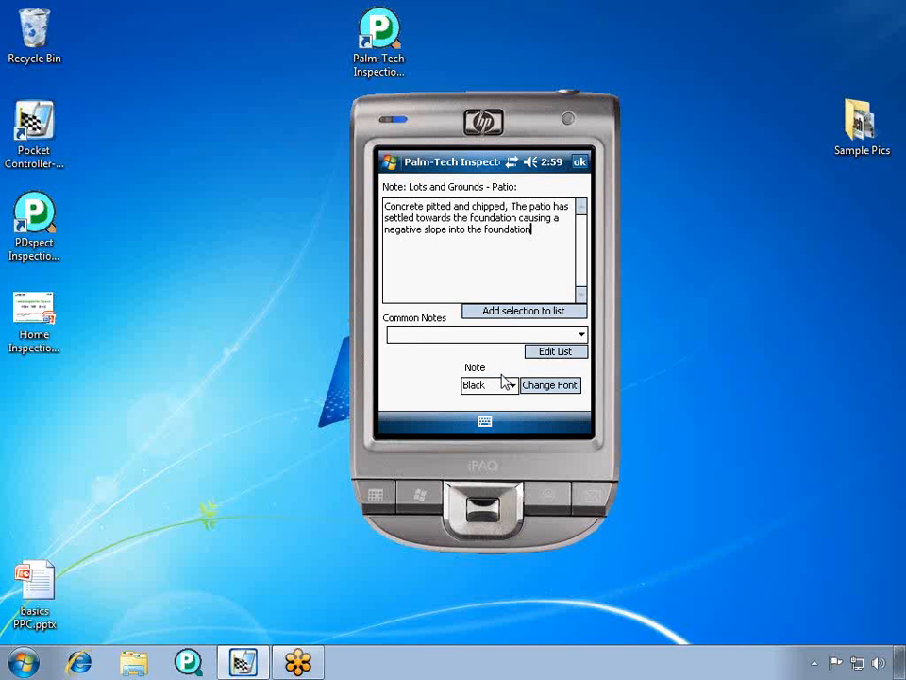
mouse_move(436, 236)
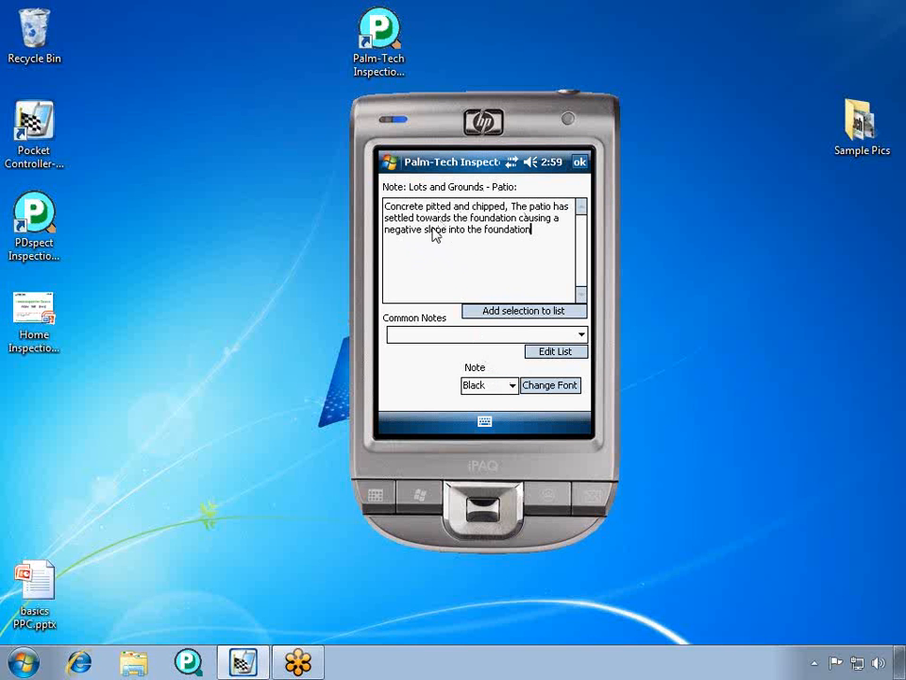
mouse_move(450, 274)
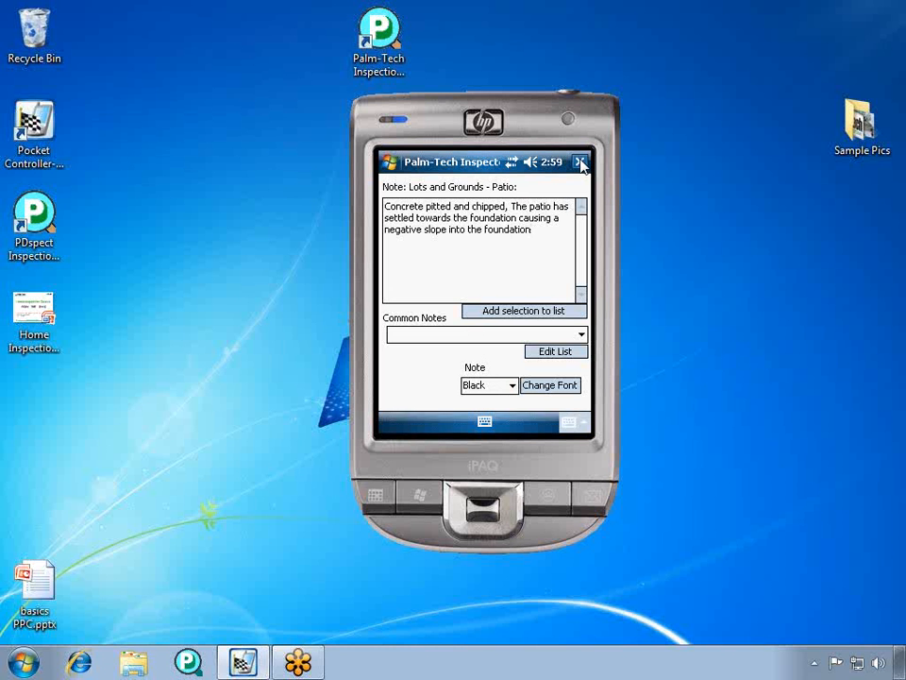
click(581, 161)
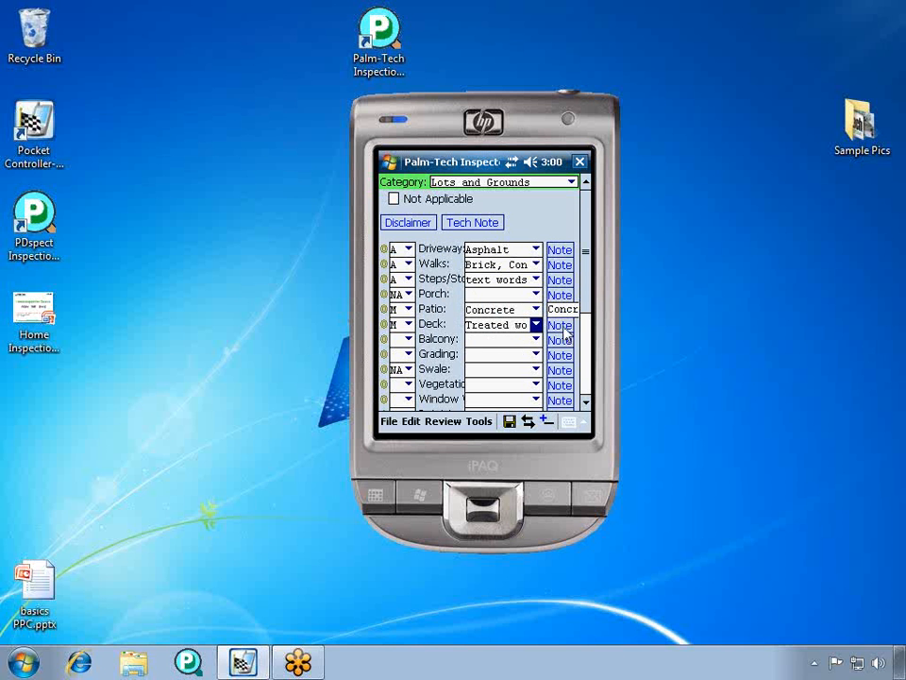
Bring up the Deck note with its list of common deck comments
click(558, 325)
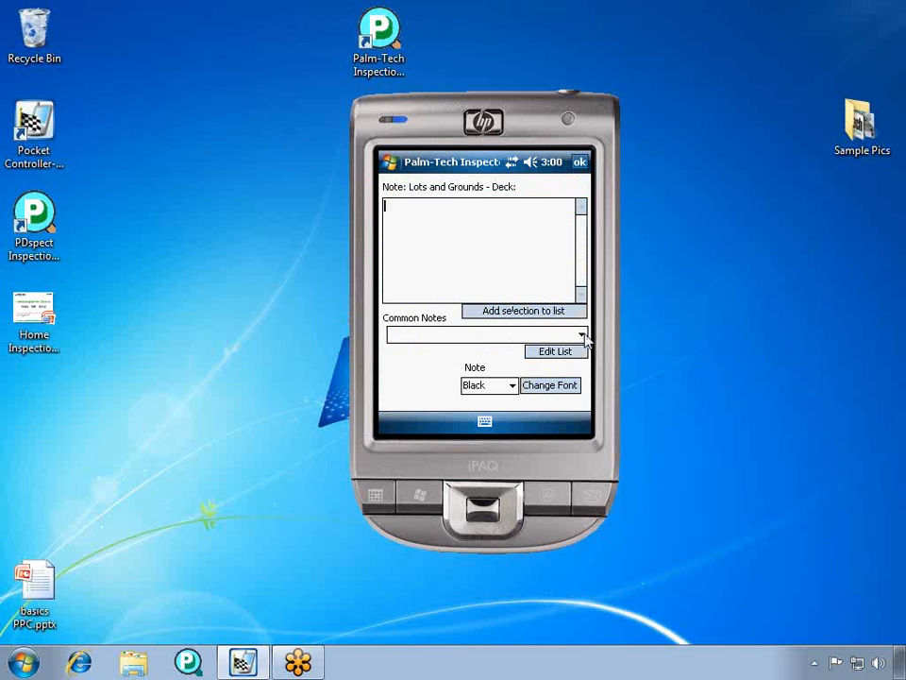
click(582, 334)
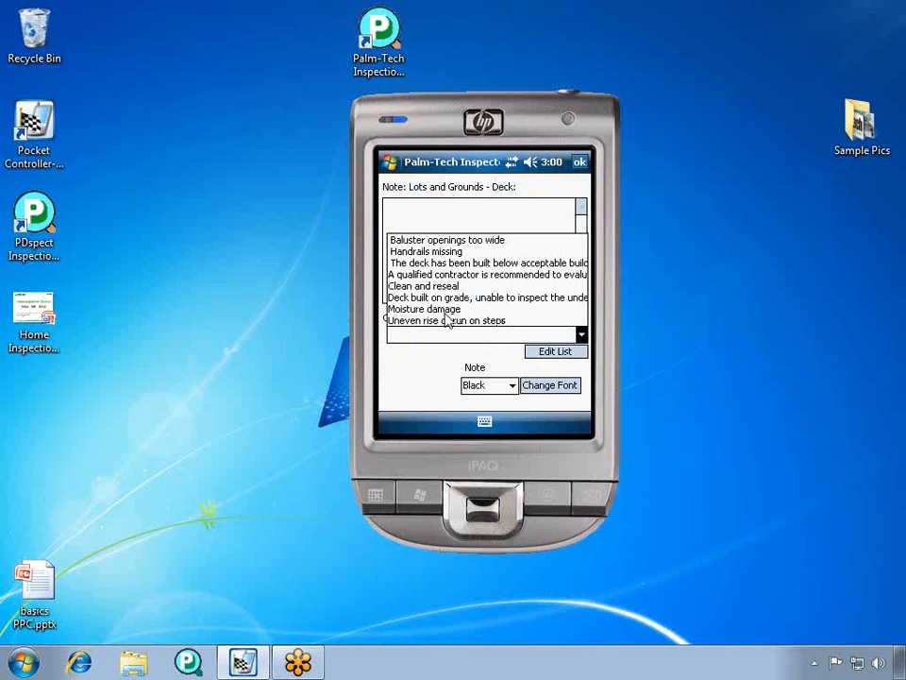
Save the Deck note as 'Moisture damage, Uneven rise or run on steps'
click(425, 308)
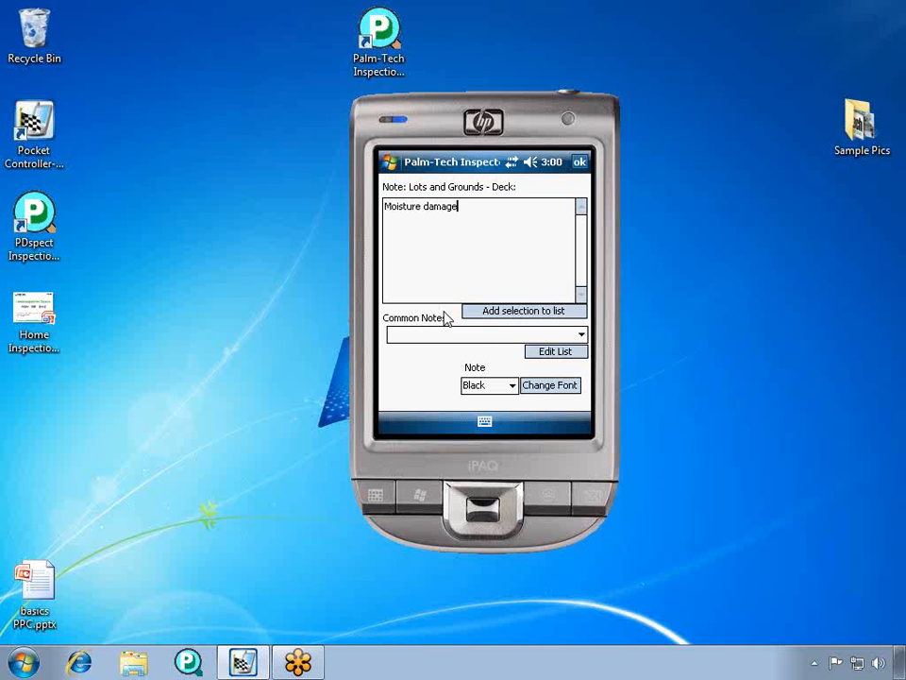
click(580, 335)
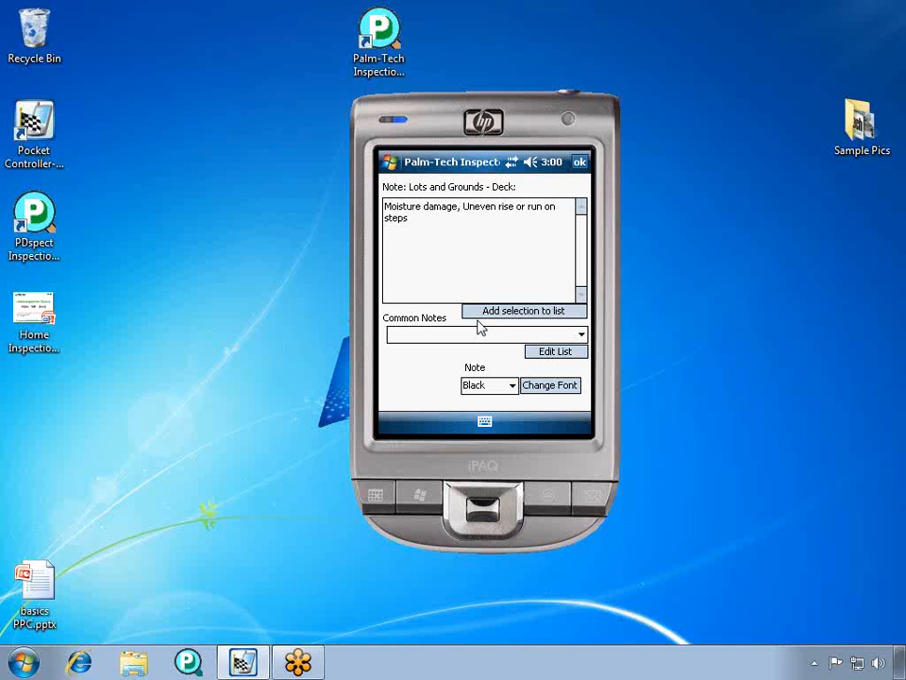
mouse_move(618, 124)
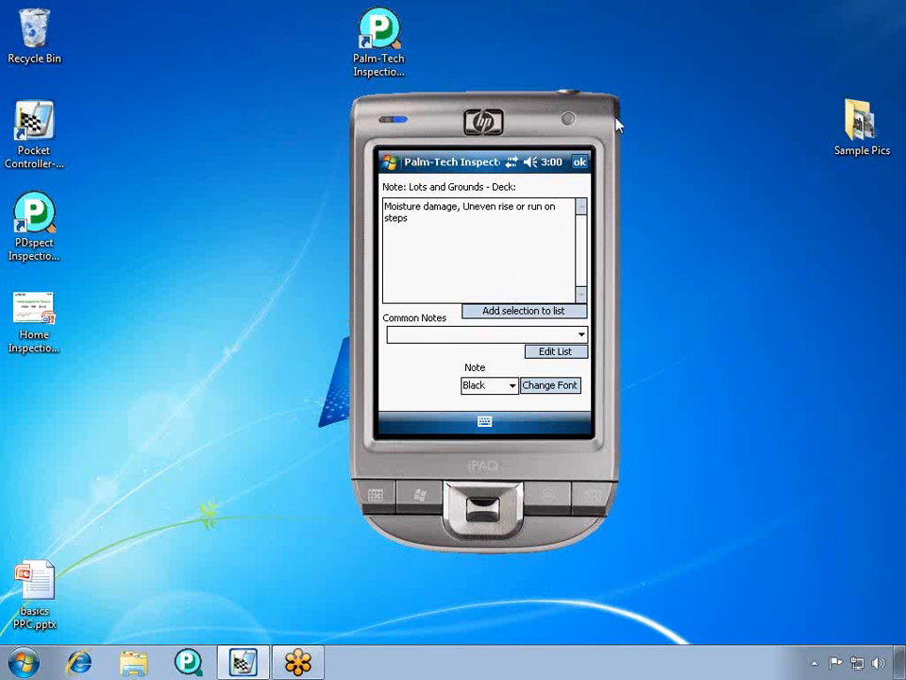
click(579, 162)
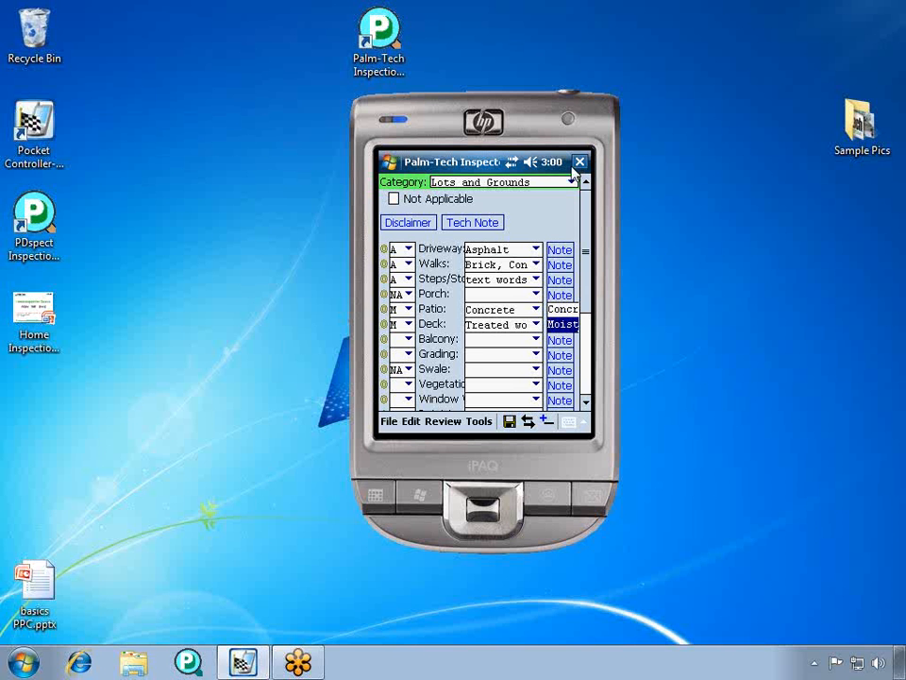
mouse_move(387, 325)
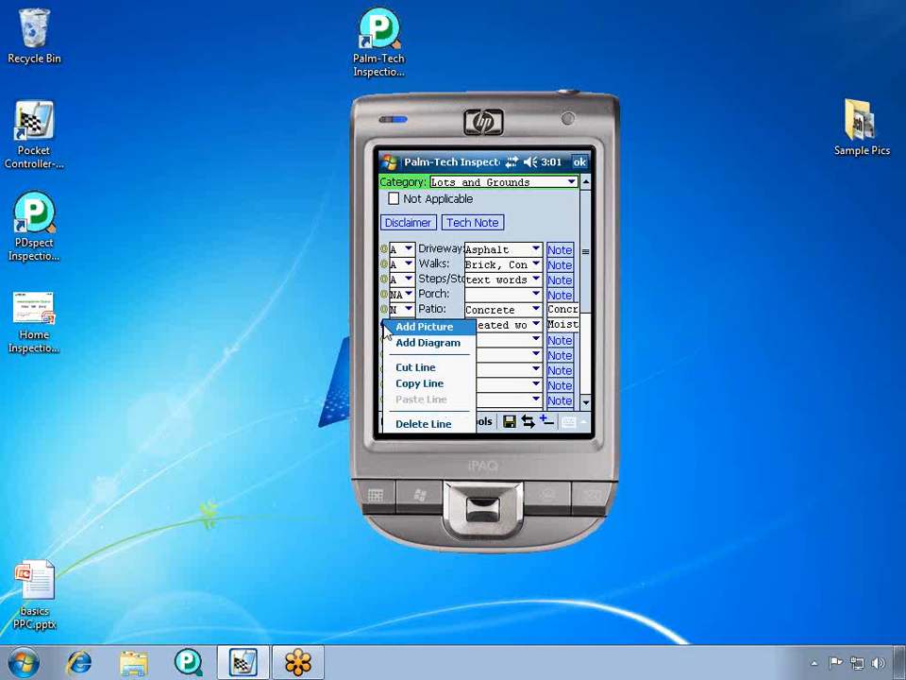
Attach the deck photo to Deck after previewing MVC-336F.JPG and MVC-337F.JPG in the image chooser
click(424, 326)
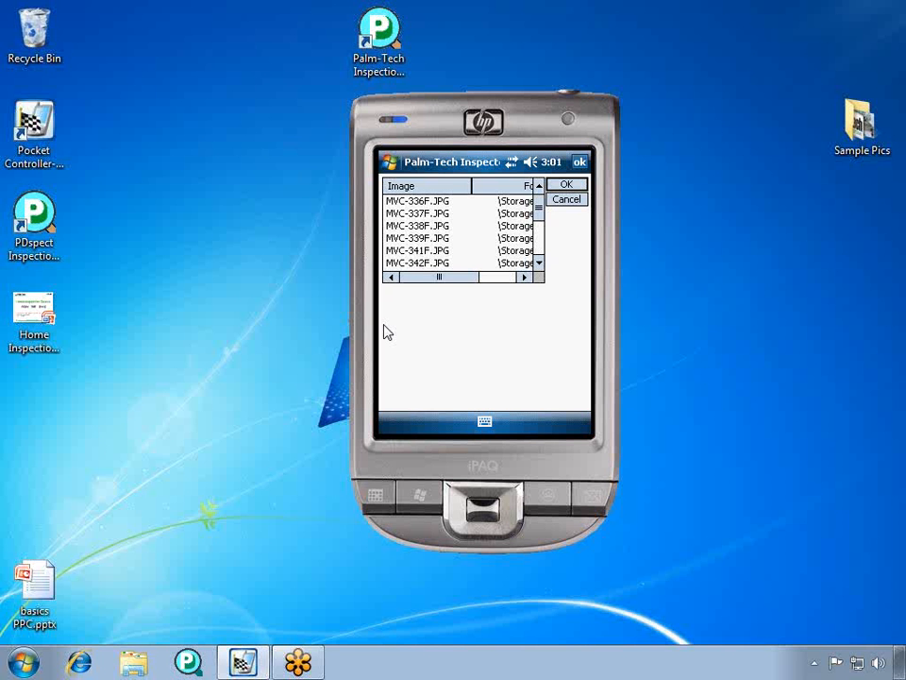
click(417, 200)
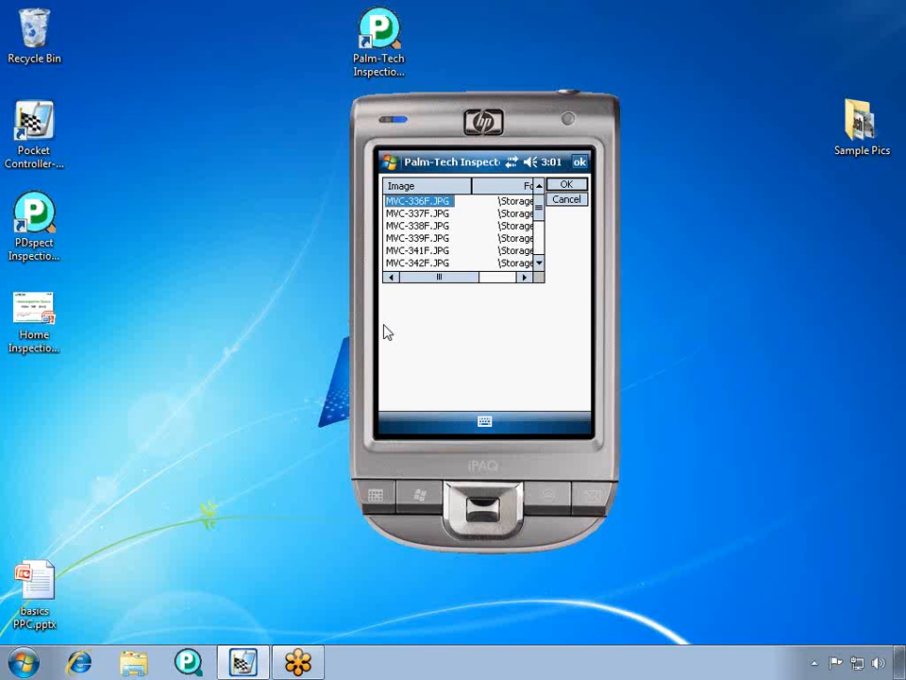
click(416, 213)
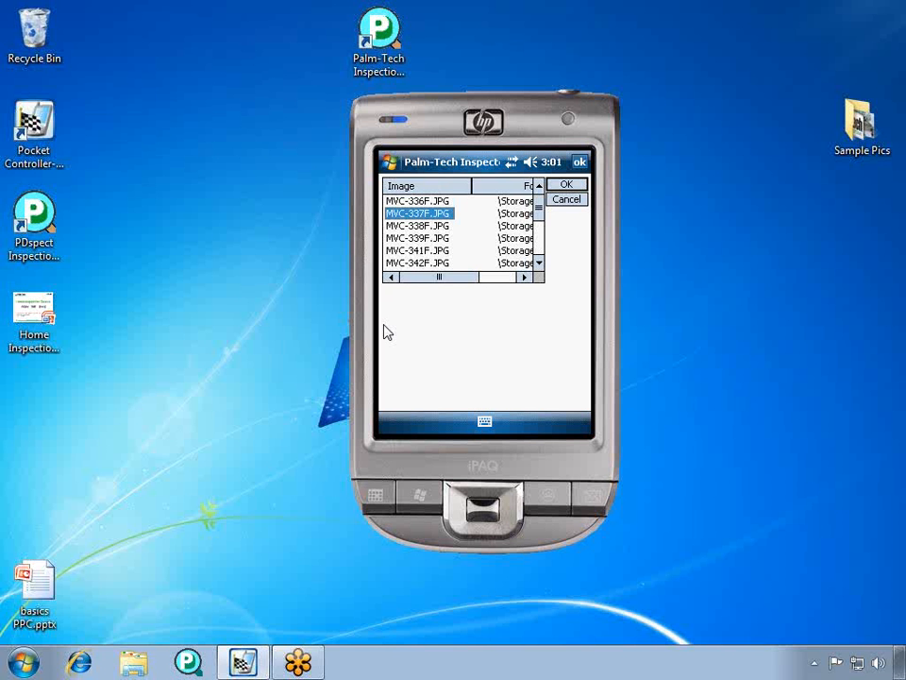
click(418, 212)
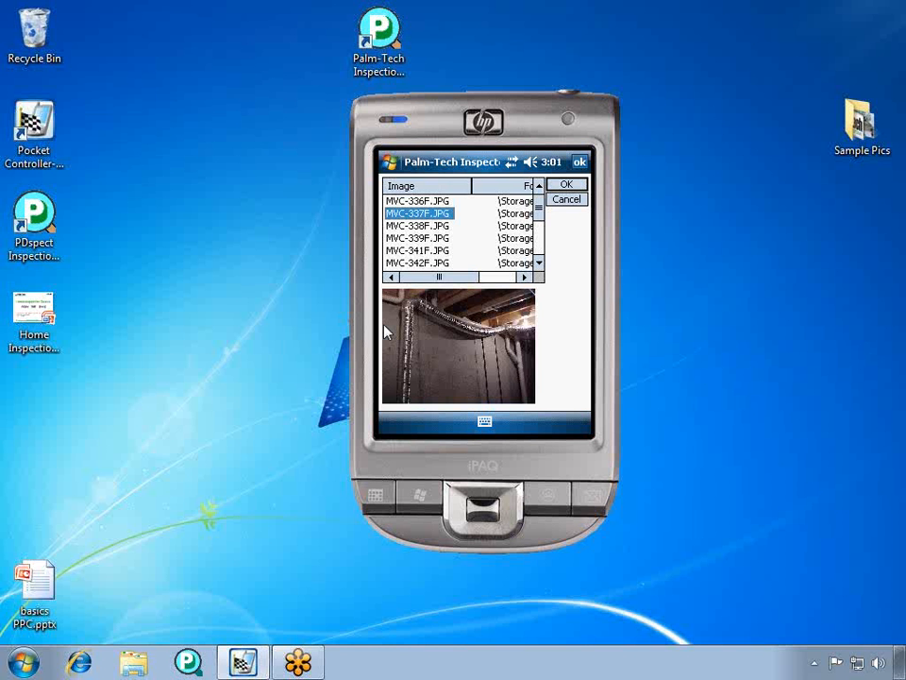
scroll(down, 3)
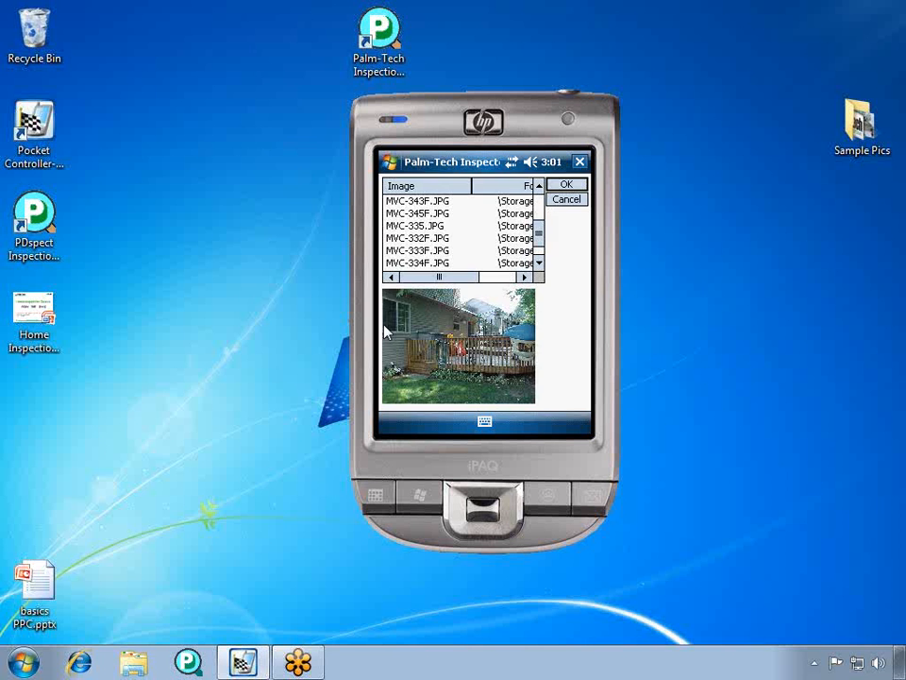
click(567, 184)
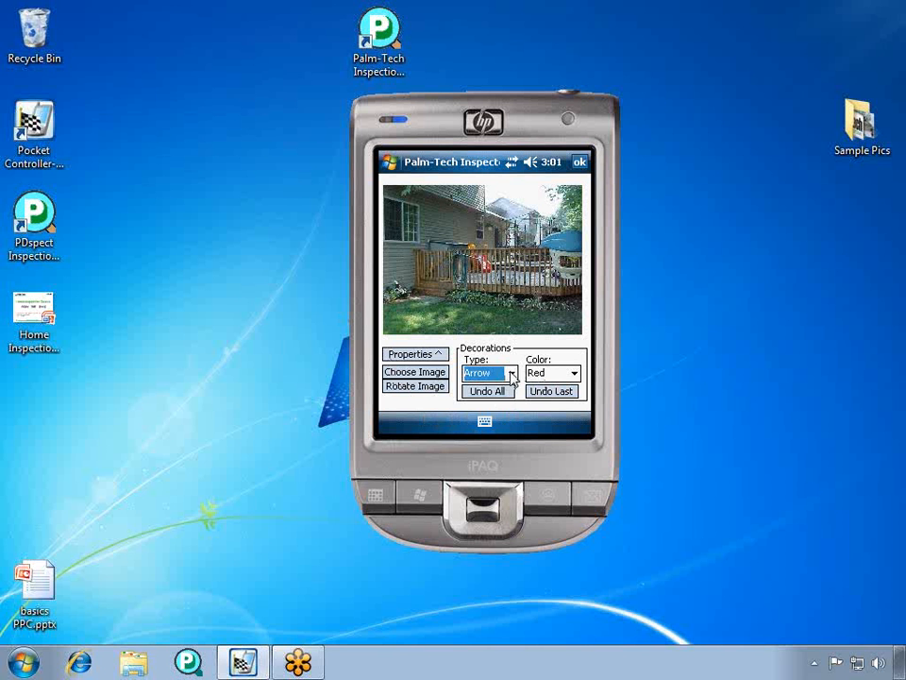
Draw a red Zoom decoration box over the deck railing and steps in the photo
click(511, 373)
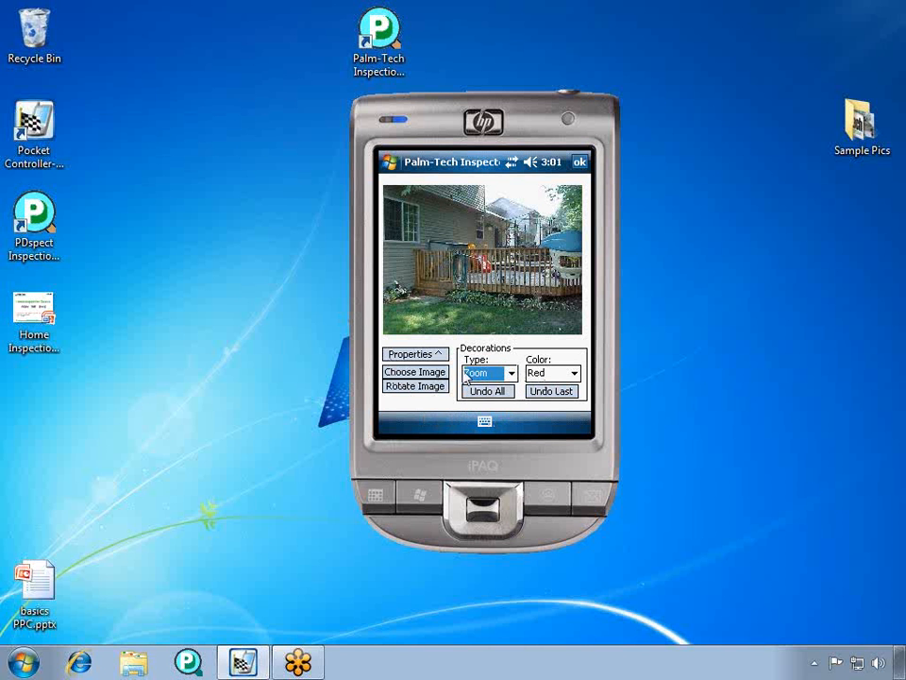
drag(421, 255, 457, 297)
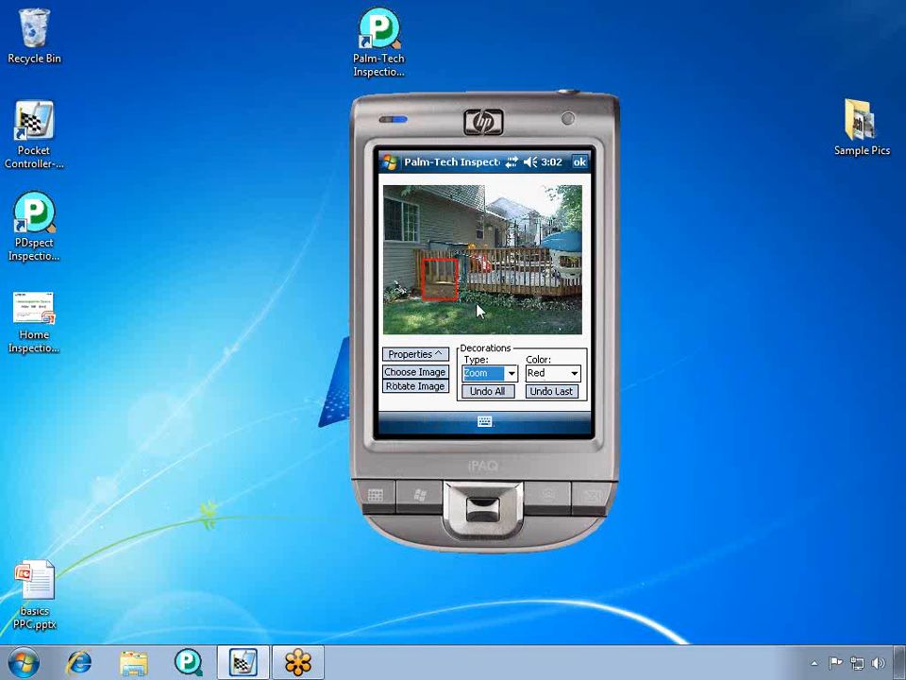
drag(436, 284, 448, 283)
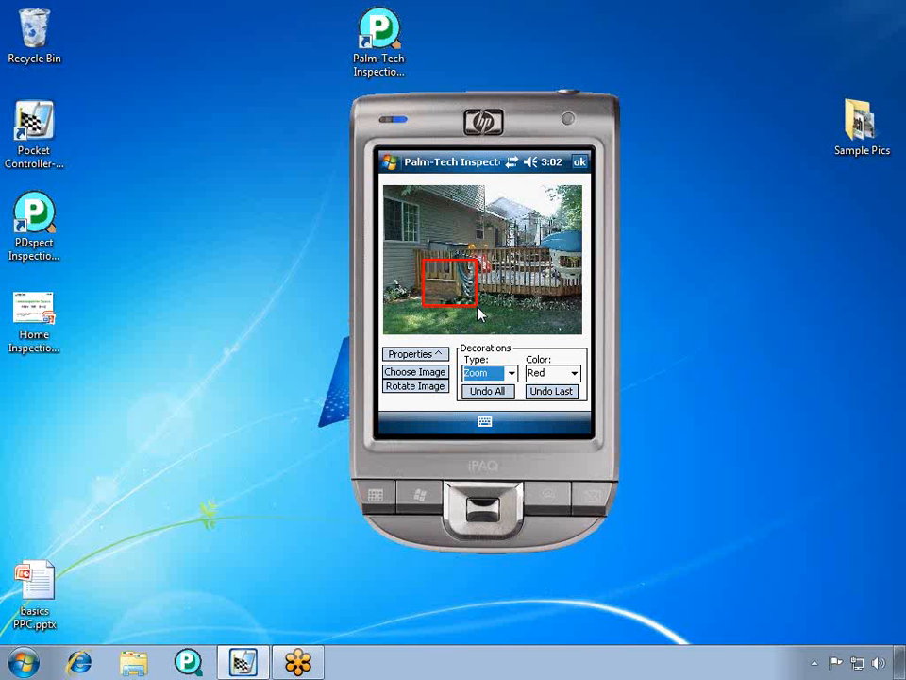
mouse_move(581, 162)
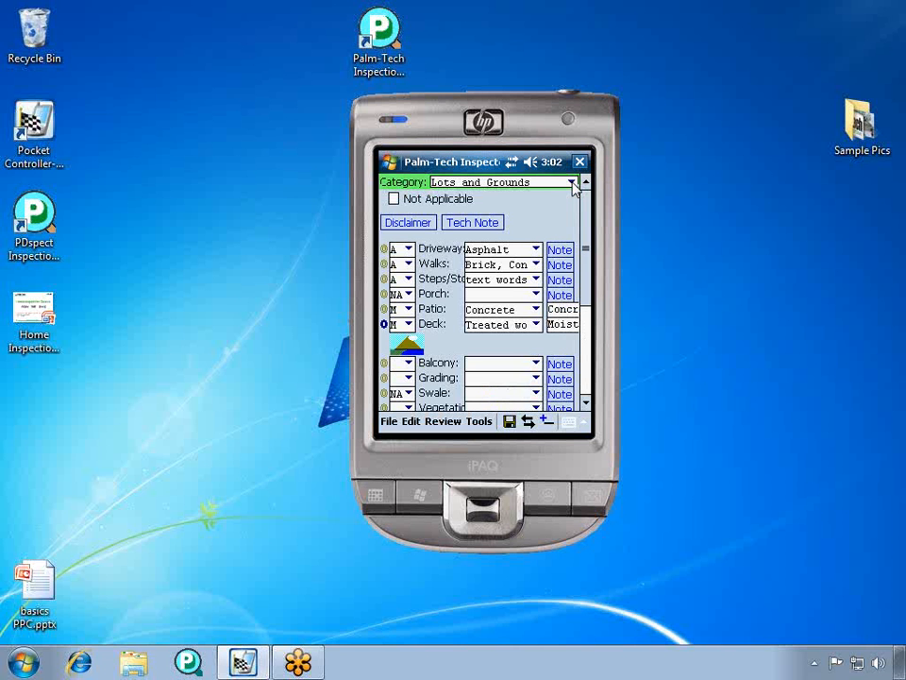
mouse_move(404, 328)
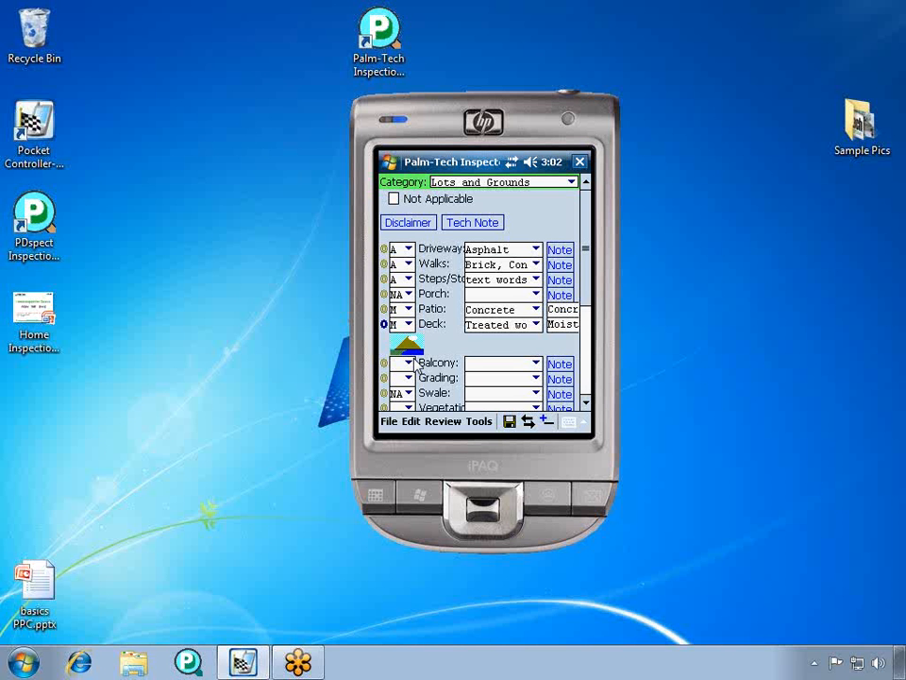
Close the photo editor so Deck shows its marked-up photo thumbnail in Lots and Grounds
click(442, 421)
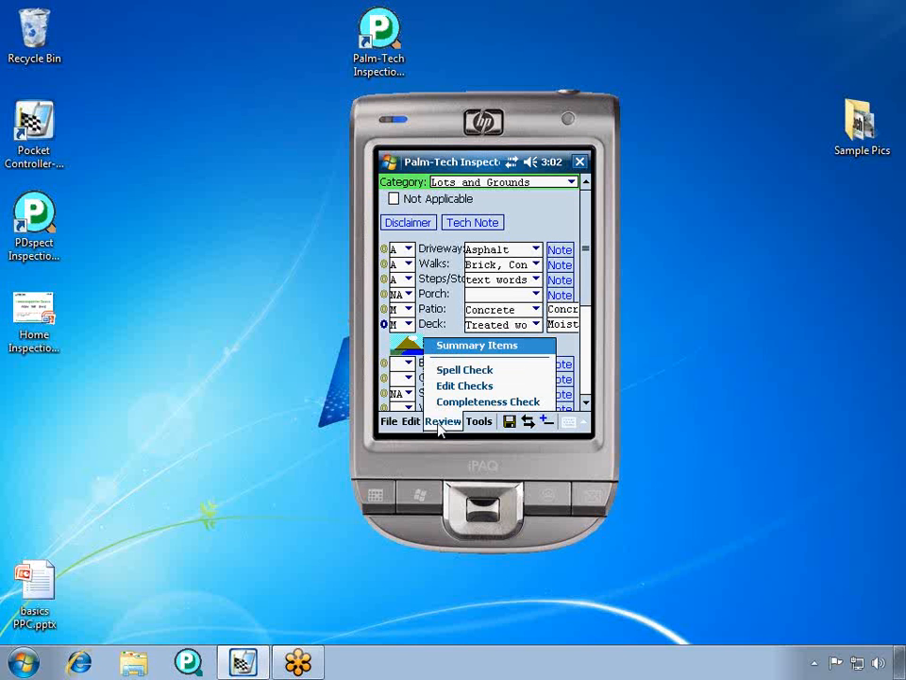
mouse_move(453, 406)
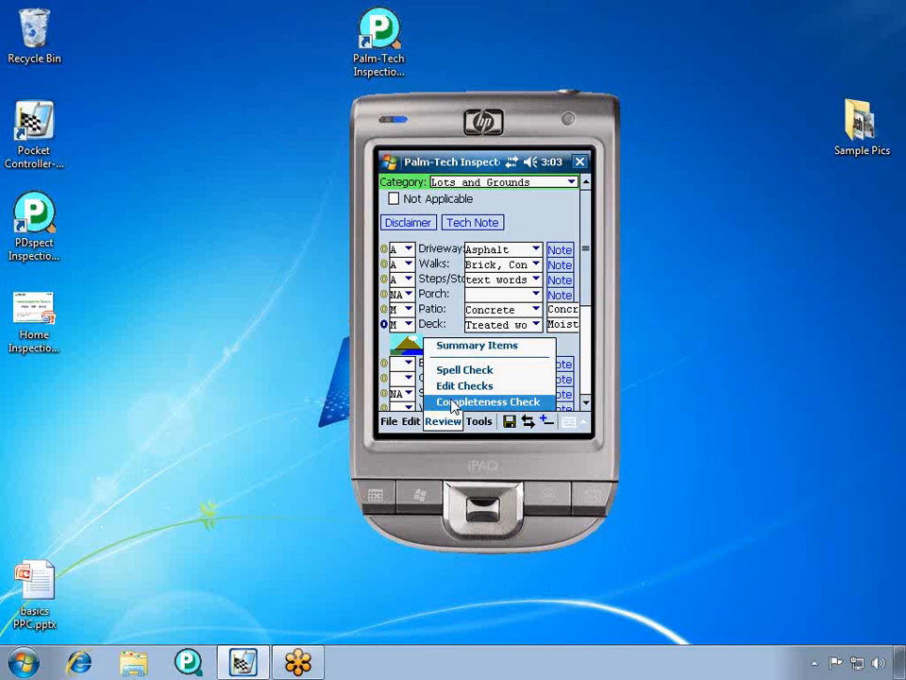
Run Completeness Check and go to the missing General Information - E-Mail entry
click(488, 402)
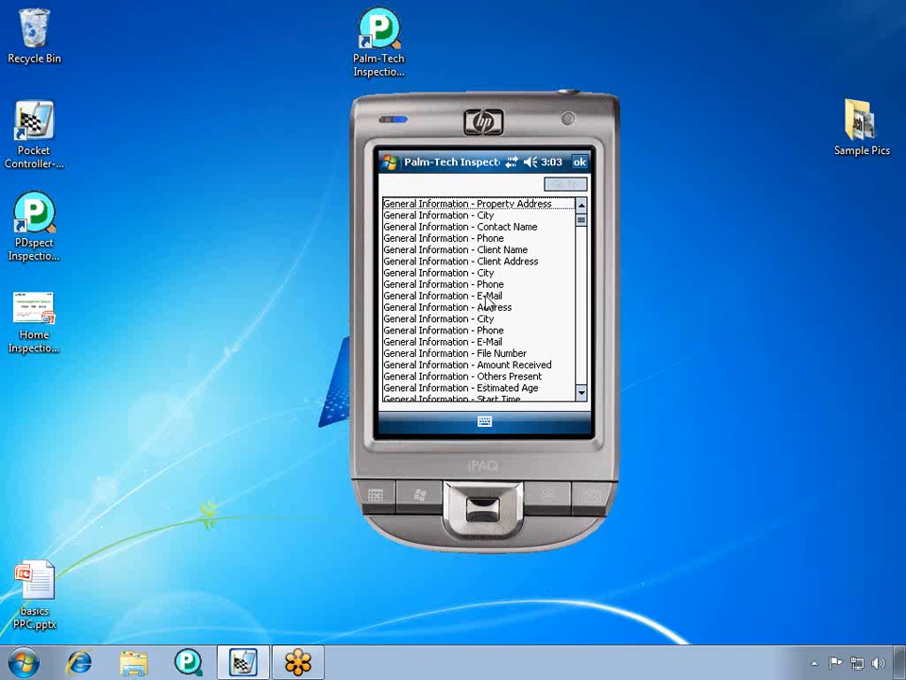
click(442, 296)
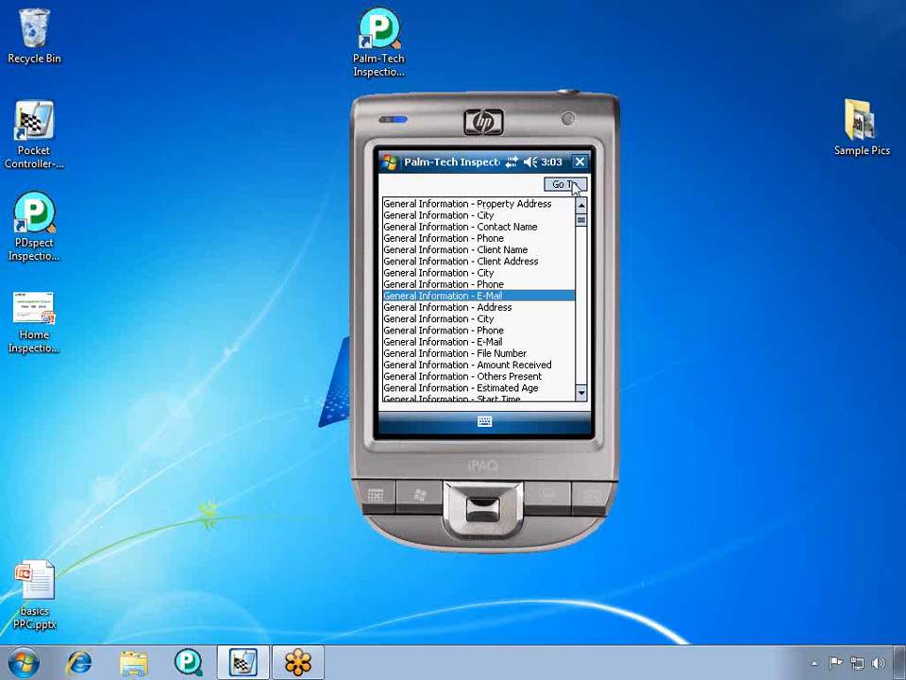
click(565, 184)
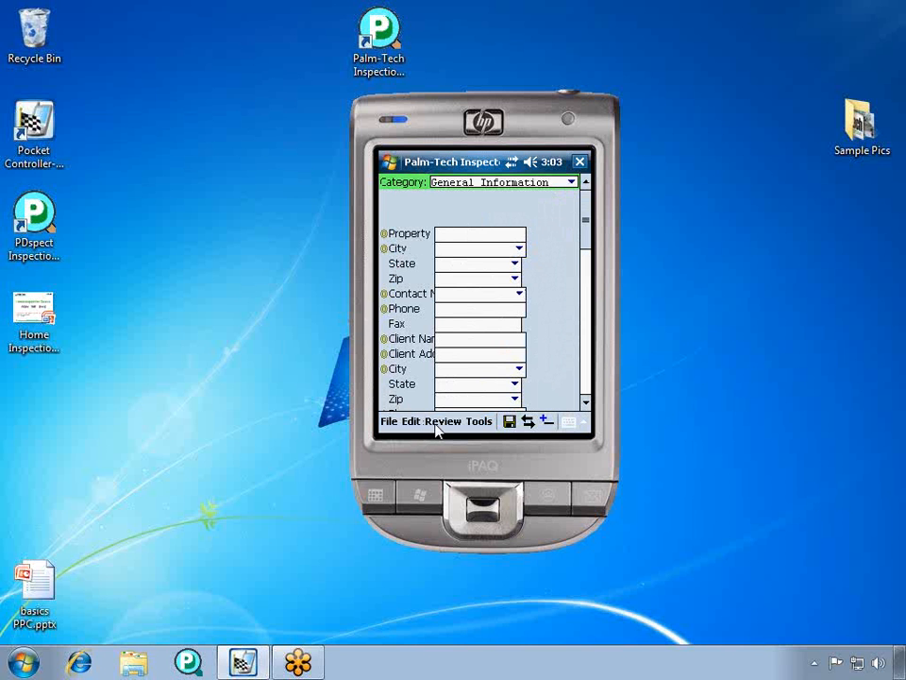
Show the Review menu with Summary Items, Spell Check, Edit Checks and Completeness Check
click(443, 421)
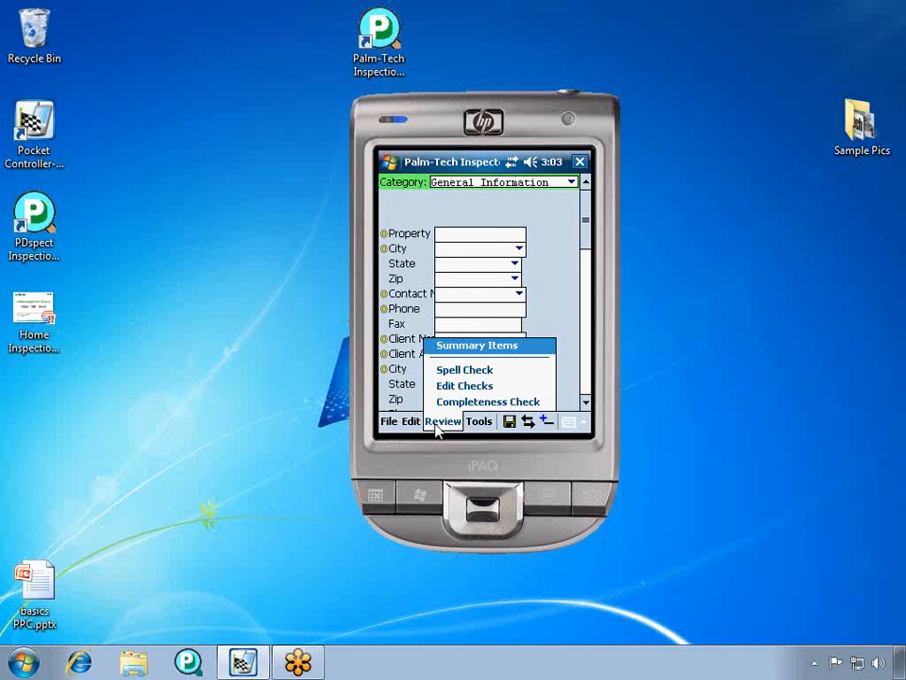
mouse_move(467, 375)
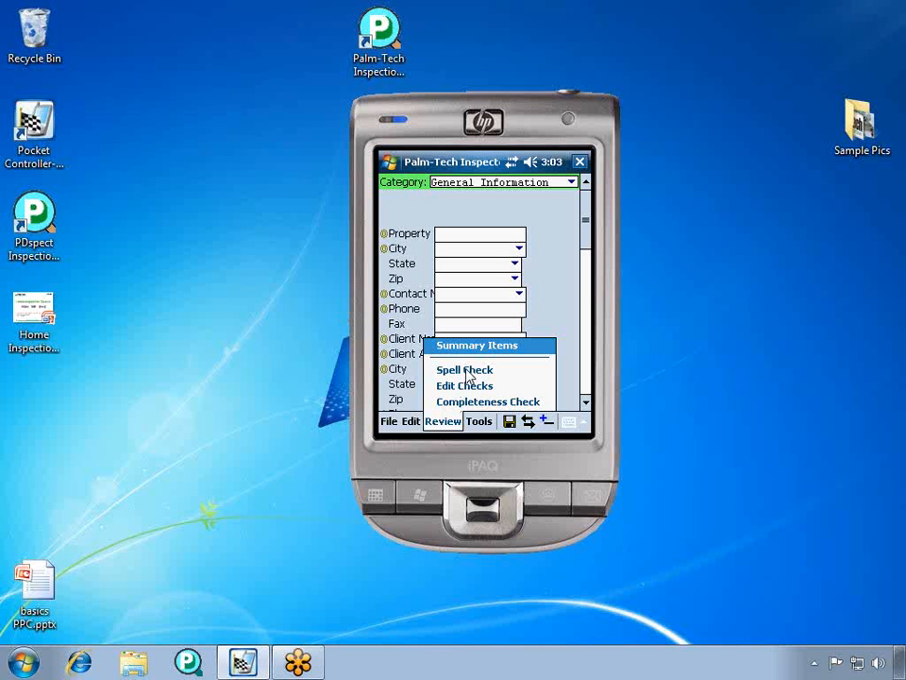
mouse_move(463, 397)
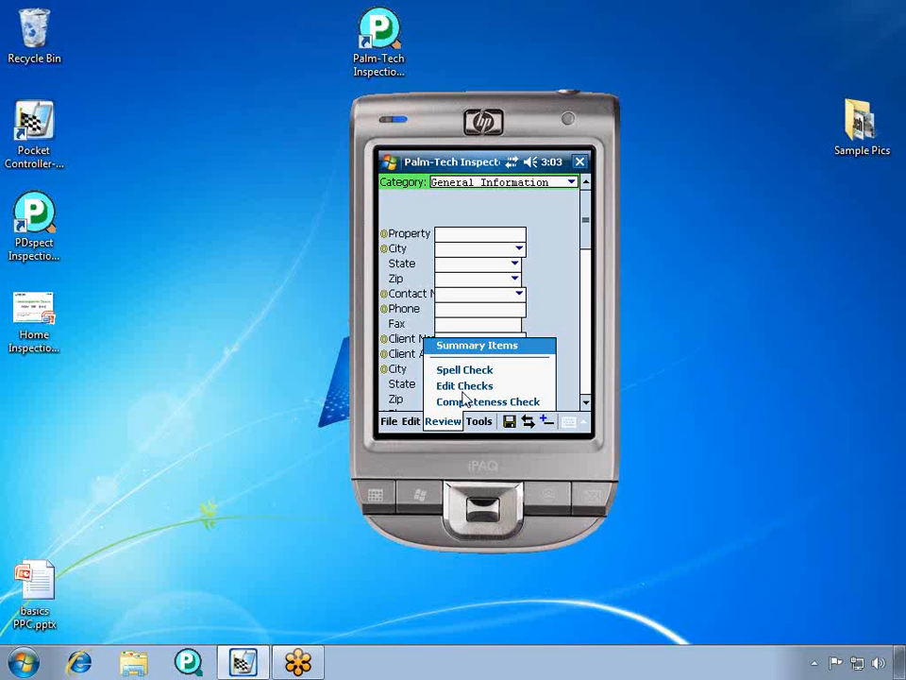
mouse_move(453, 357)
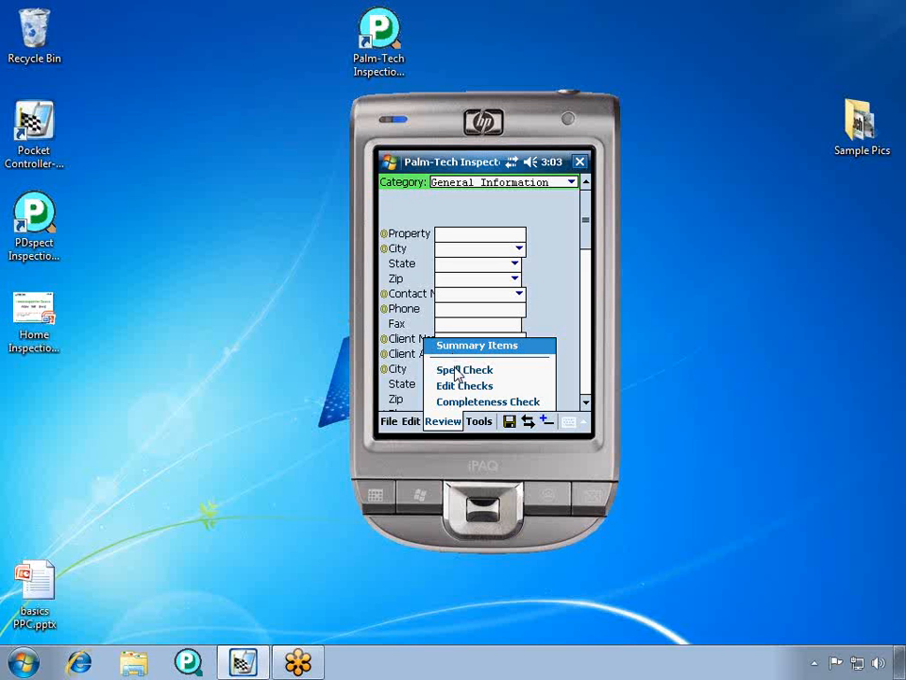
mouse_move(458, 406)
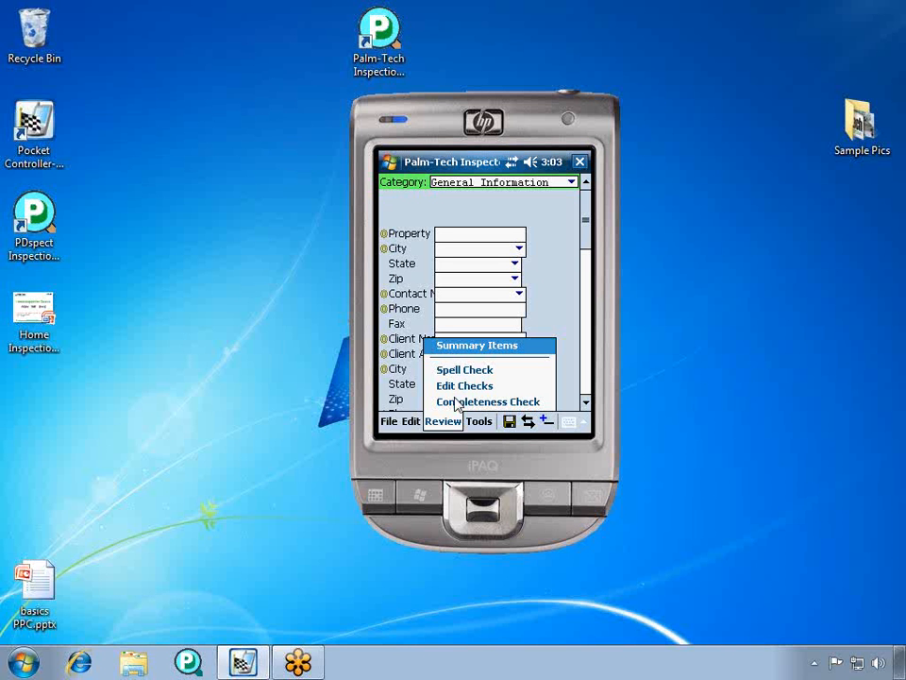
mouse_move(470, 354)
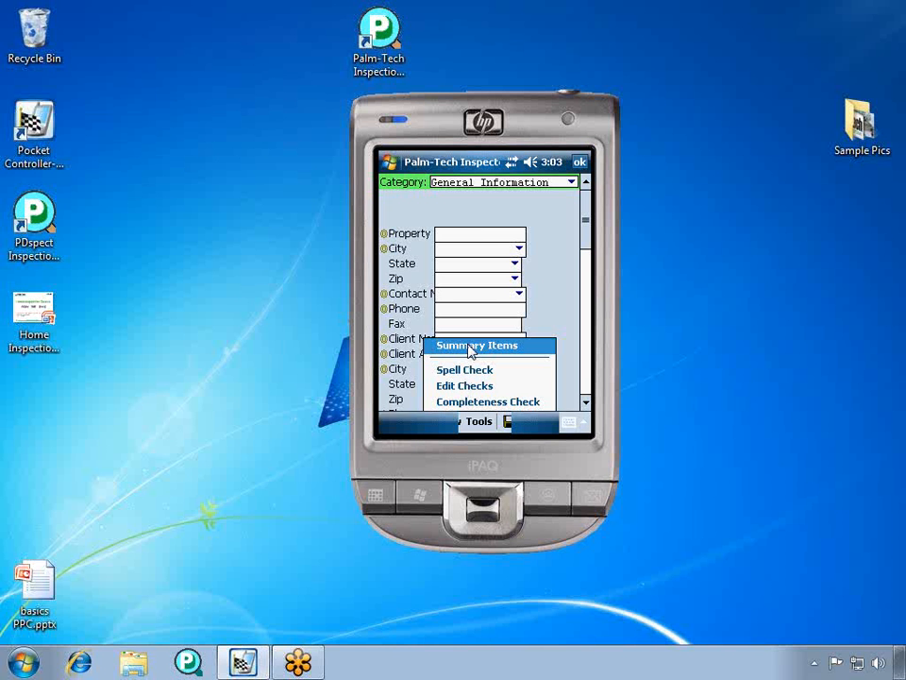
Filter Summary Items to Marginal and display the Lots and Grounds: Patio summary
click(477, 345)
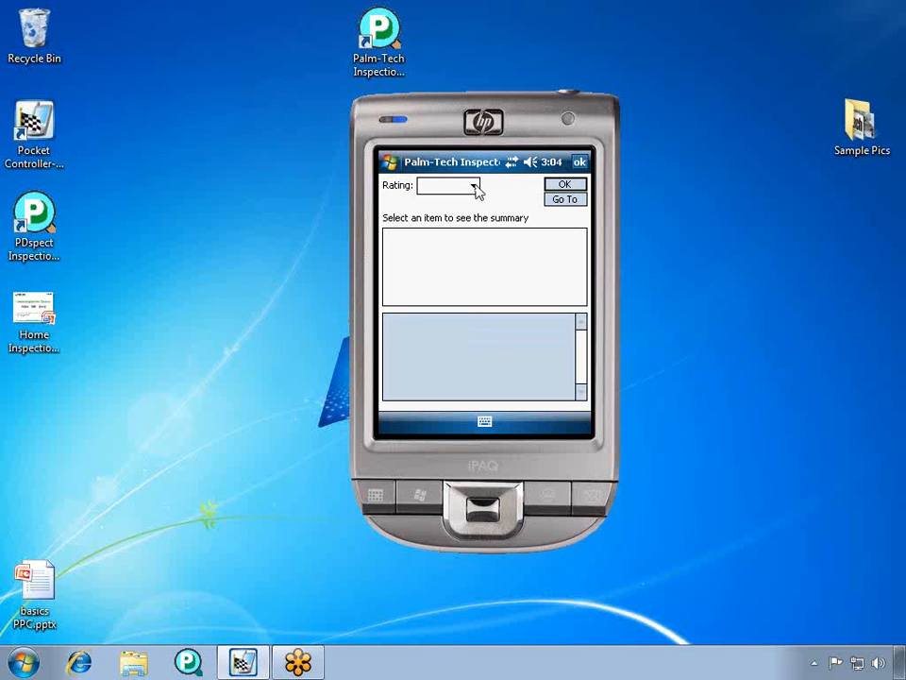
click(474, 185)
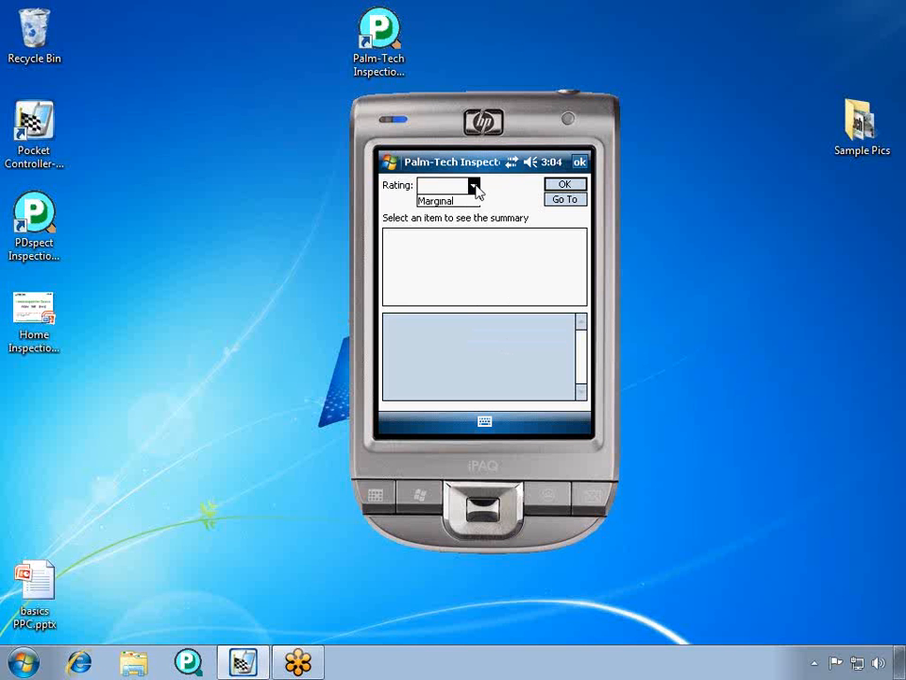
click(444, 185)
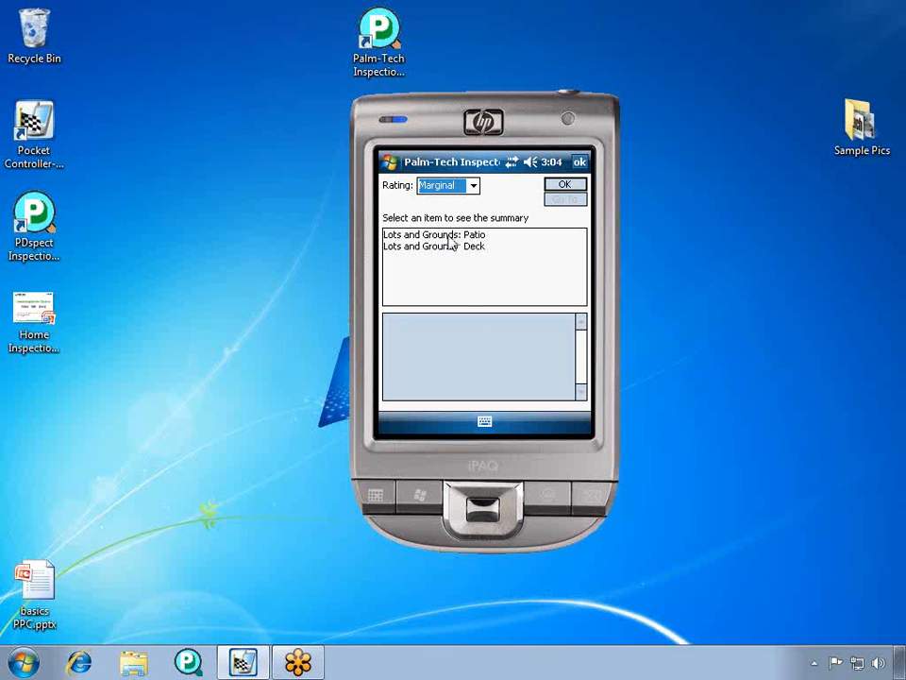
click(435, 234)
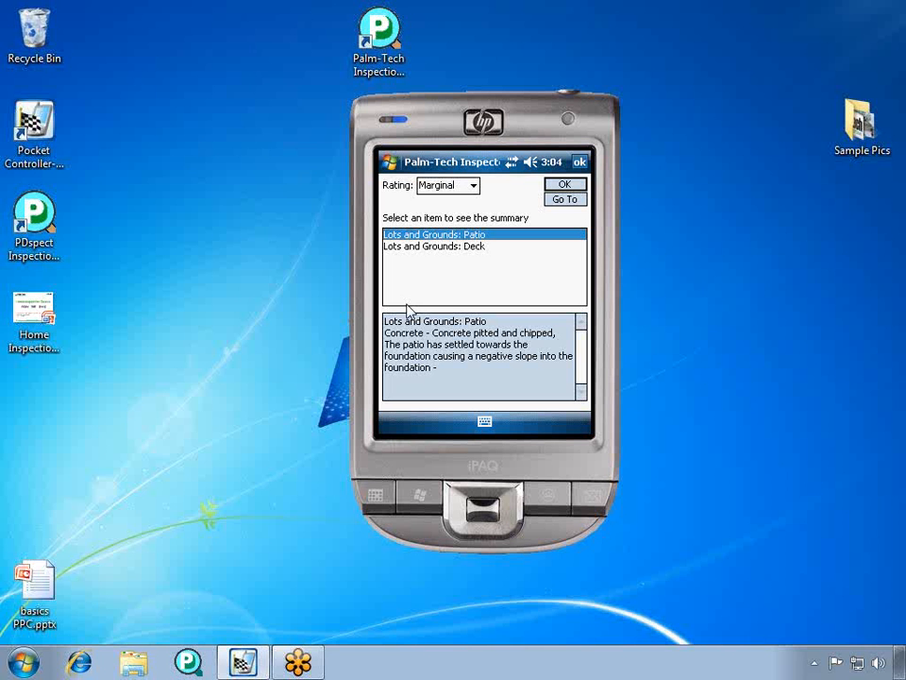
mouse_move(898, 43)
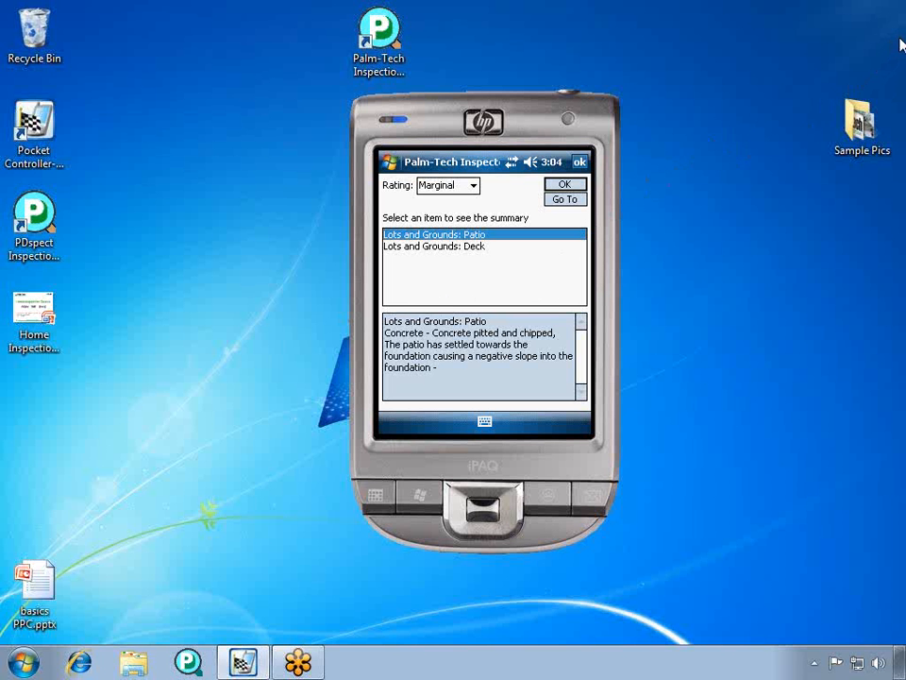
mouse_move(842, 75)
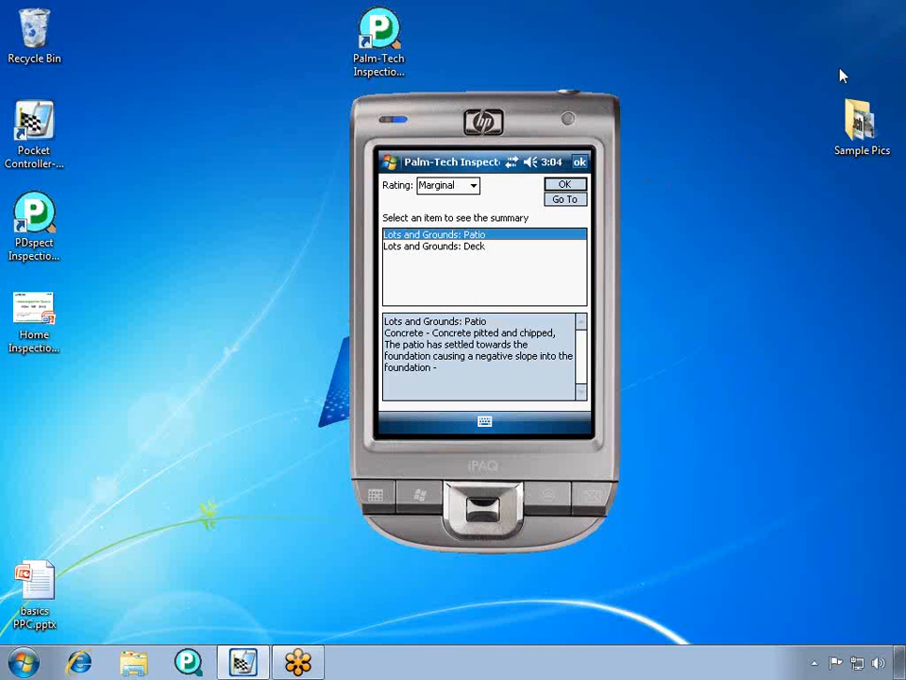